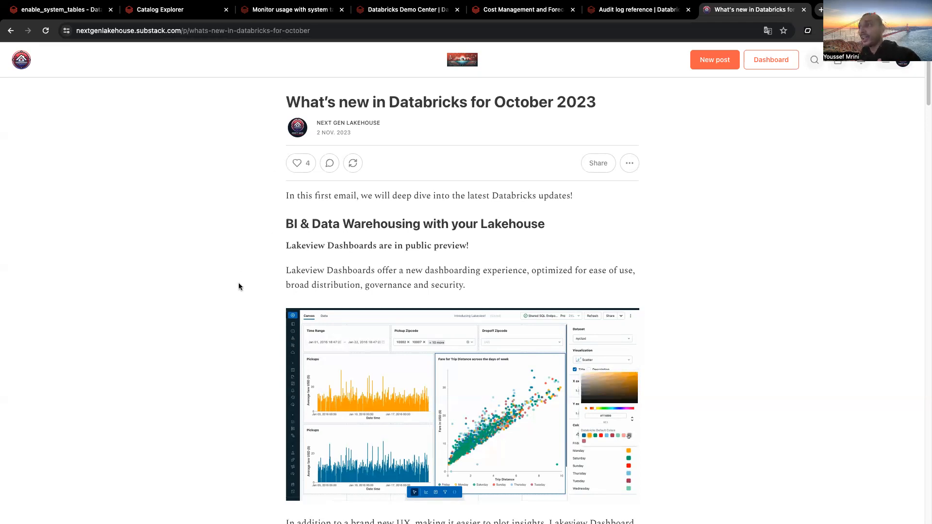
- Scroll the October 2023 newsletter to Governance and Unity Catalog, then switch to the system tables docs
scroll("down", 3)
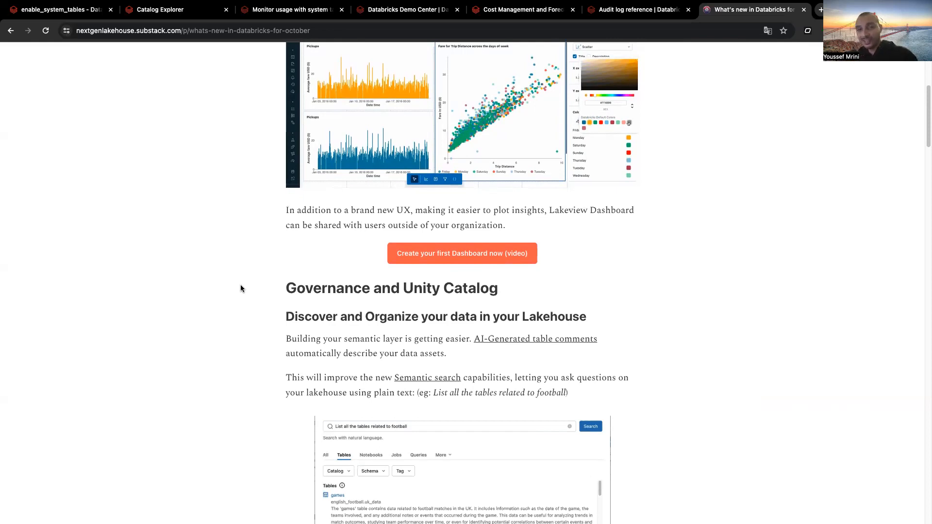
mouse_move(209, 115)
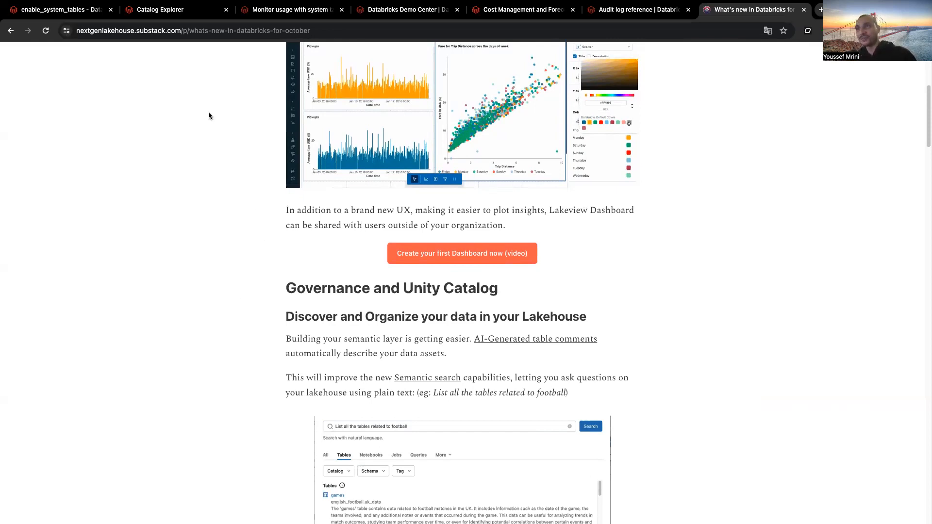
left_click(291, 9)
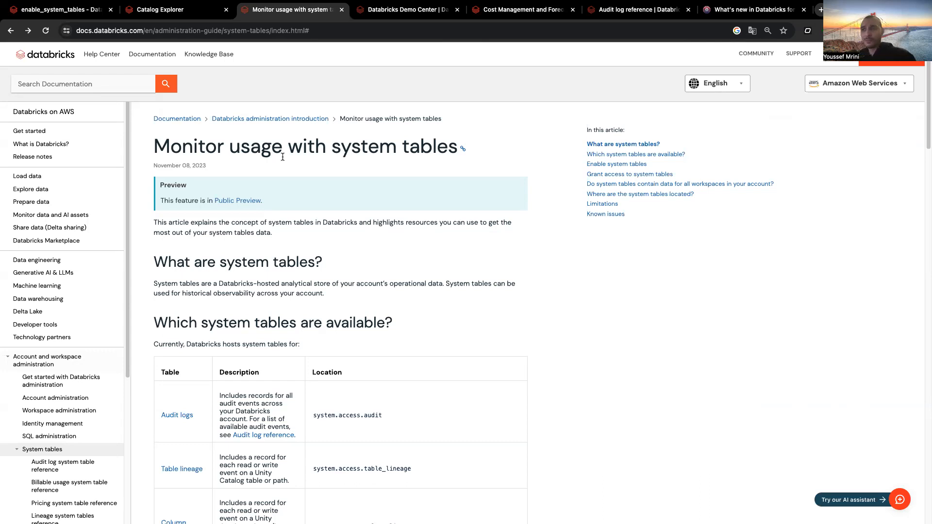
- Scroll the system tables docs down to the 'Which system tables are available?' table
scroll("down", 3)
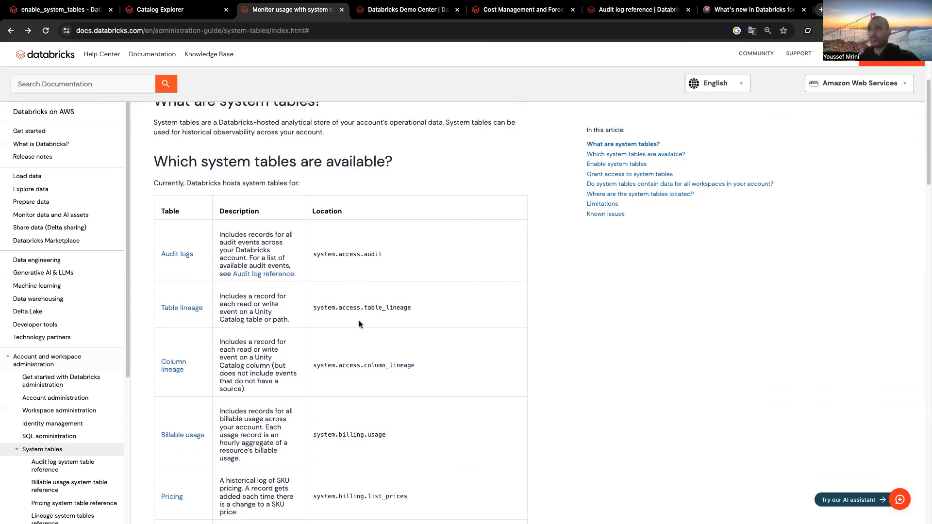
scroll("down", 3)
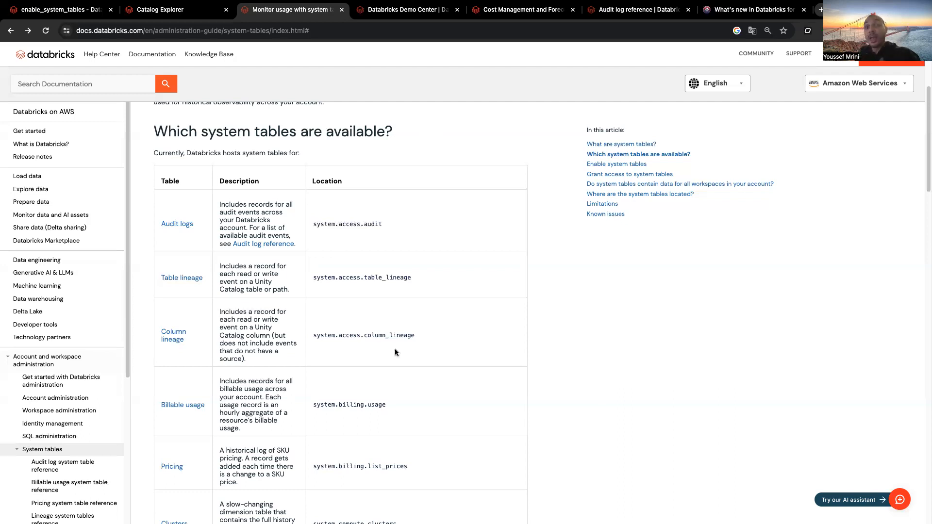
scroll("down", 3)
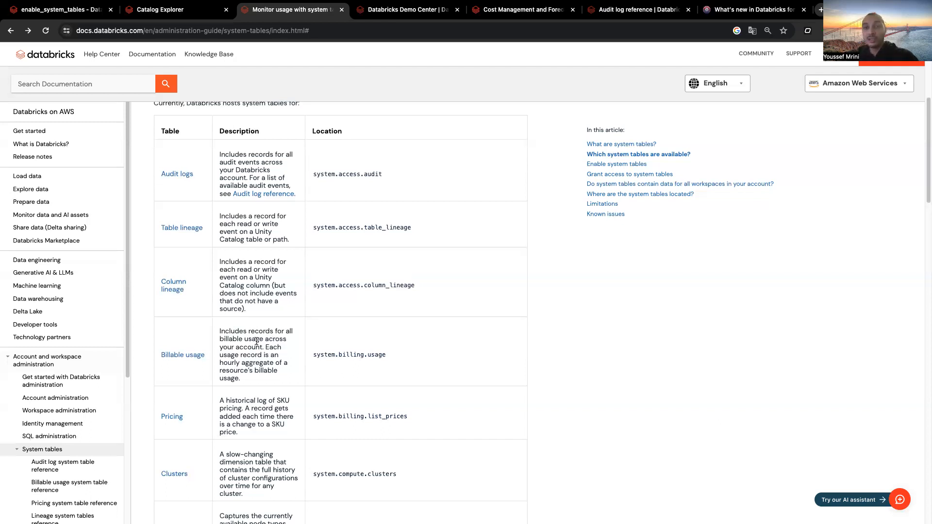
scroll("down", 3)
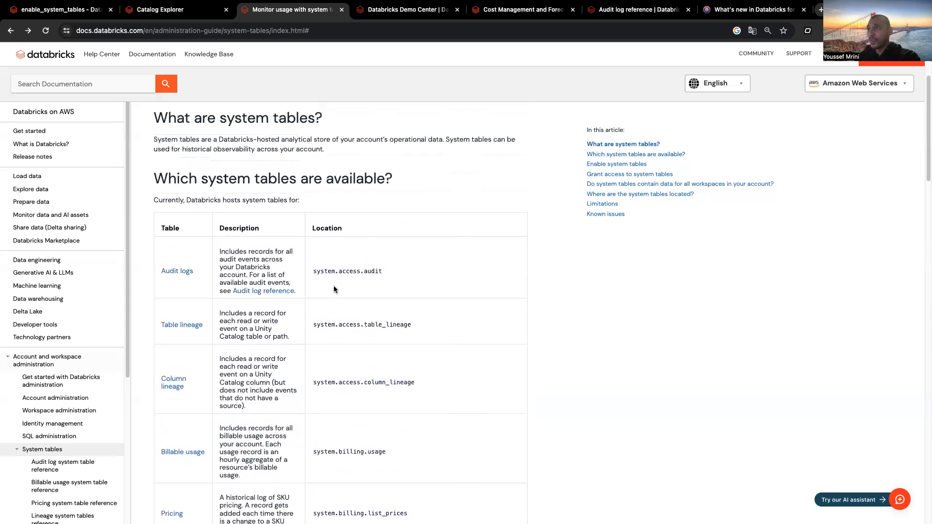
scroll("down", 3)
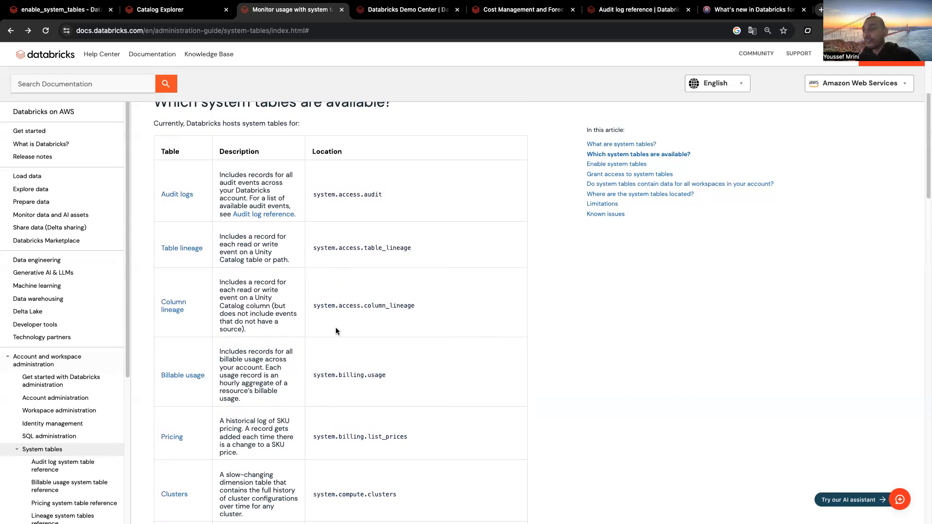
scroll("down", 3)
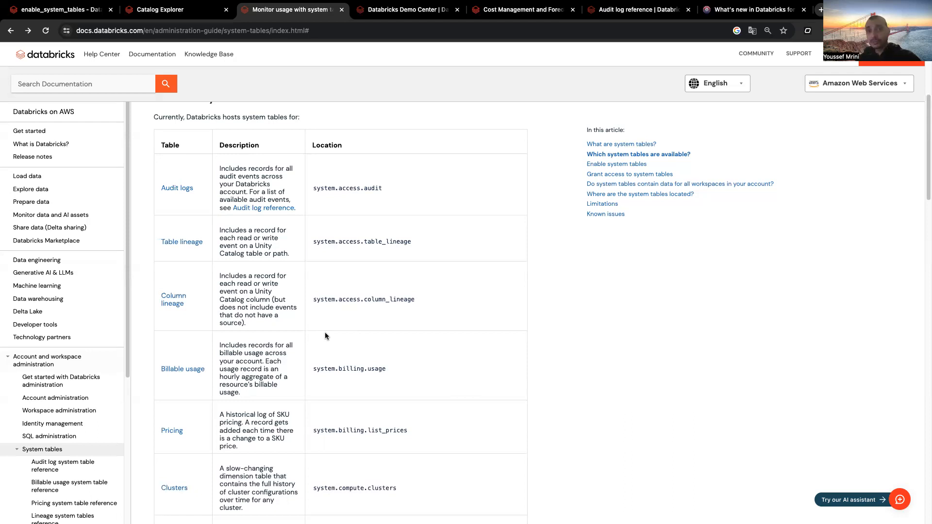
mouse_move(189, 274)
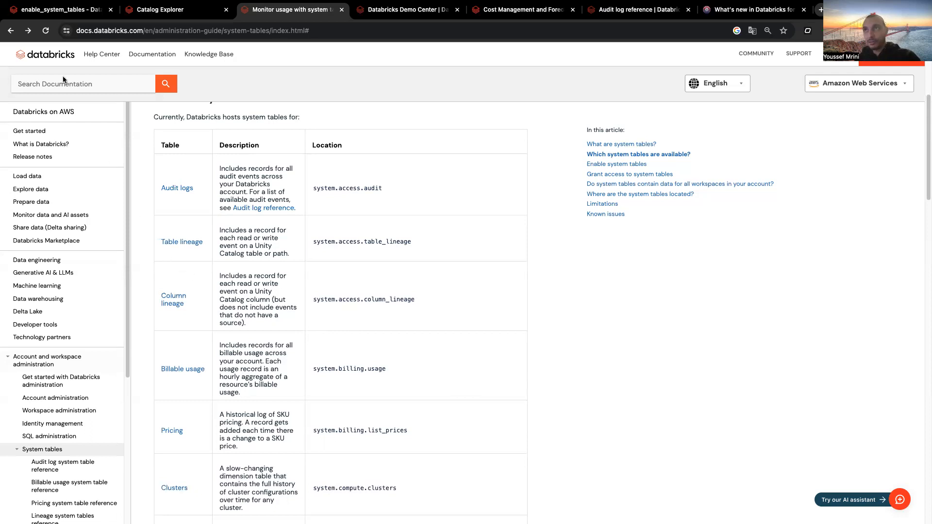
- Glance at the enable_system_tables notebook, then select the curl command under 'Enable a system schema'
left_click(57, 10)
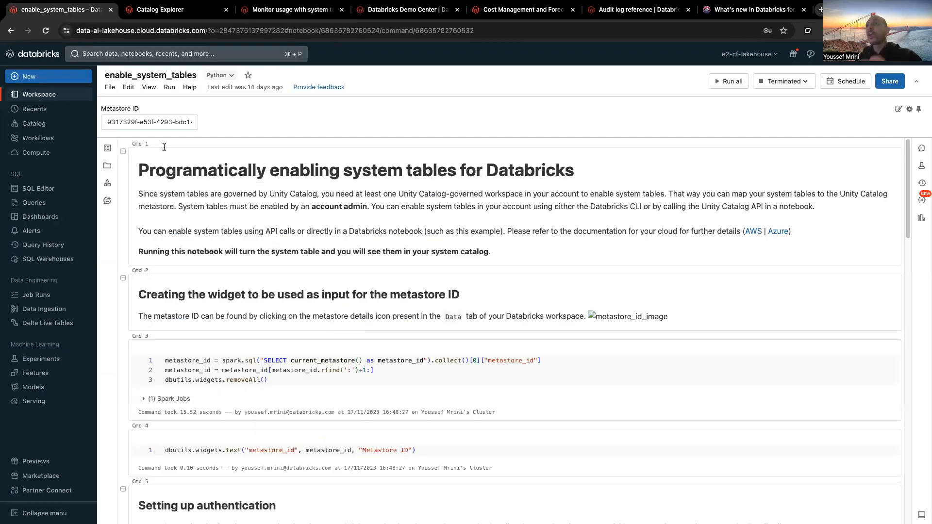
left_click(291, 9)
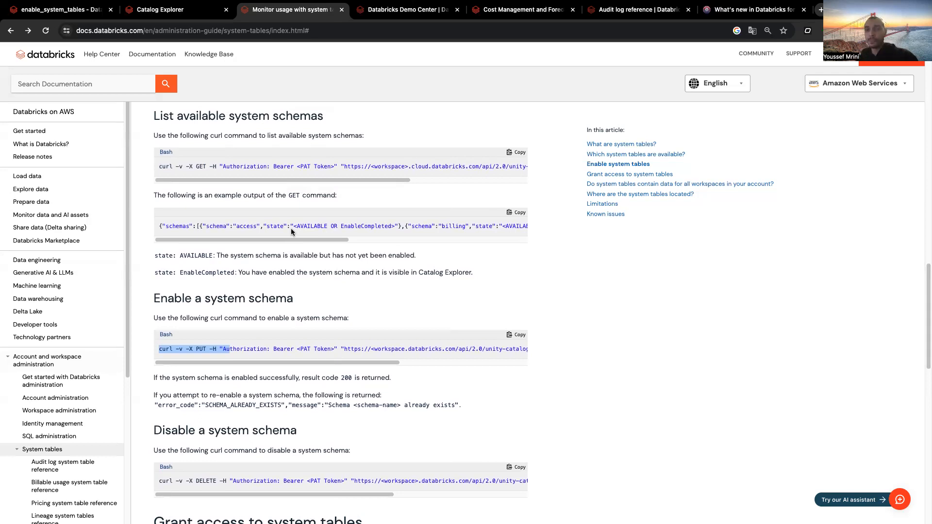
mouse_move(249, 331)
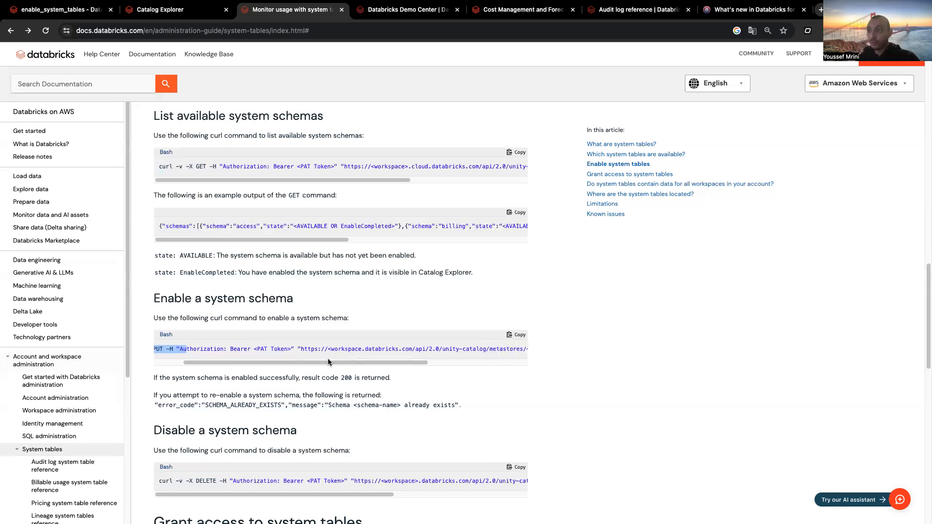
left_click_drag(326, 362, 404, 362)
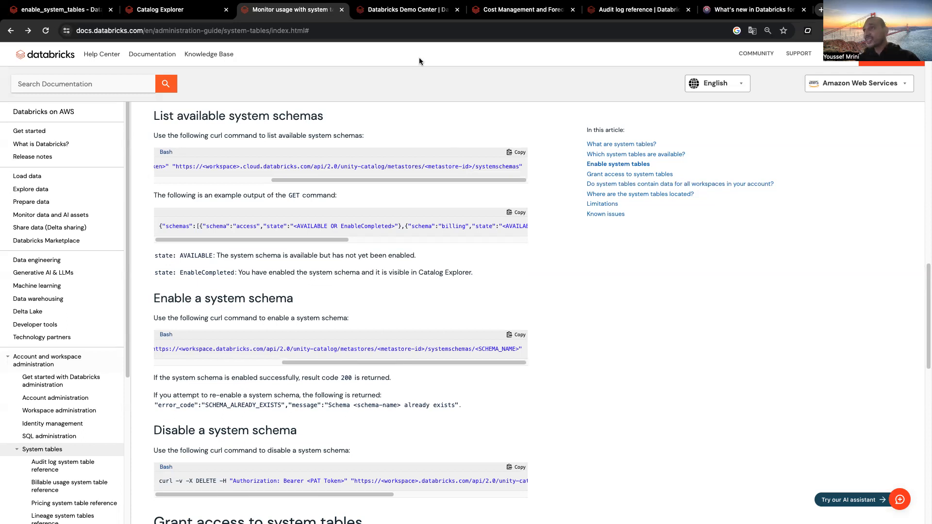
- Search the Demo Center library for 'sys' and open the System Tables tutorial
left_click(407, 10)
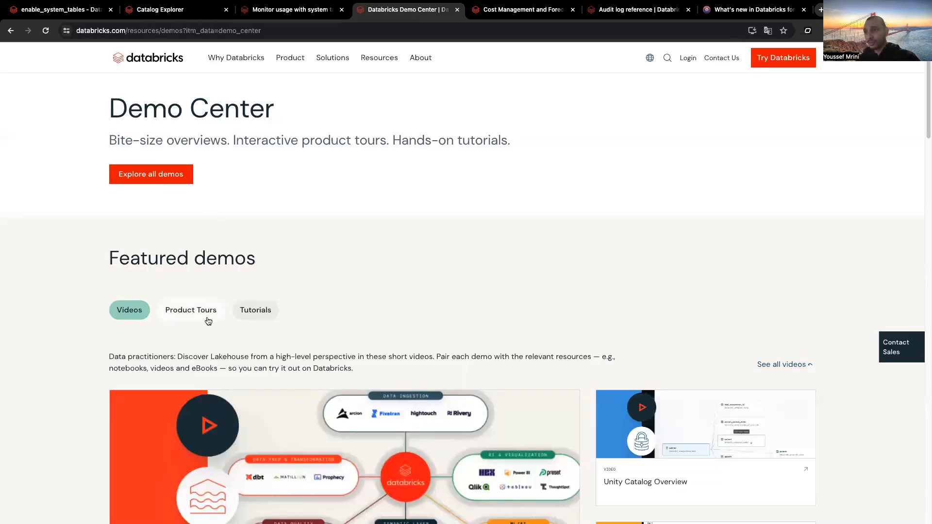
scroll("down", 3)
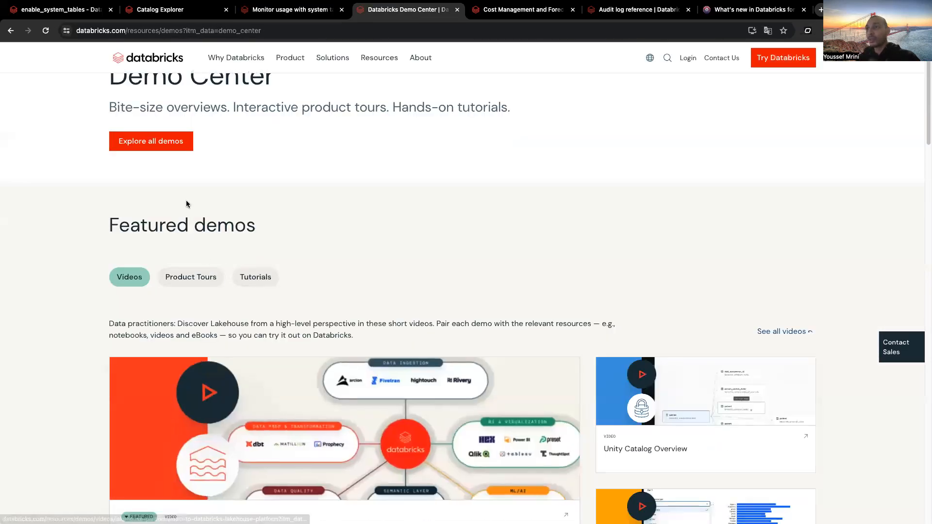
left_click(151, 141)
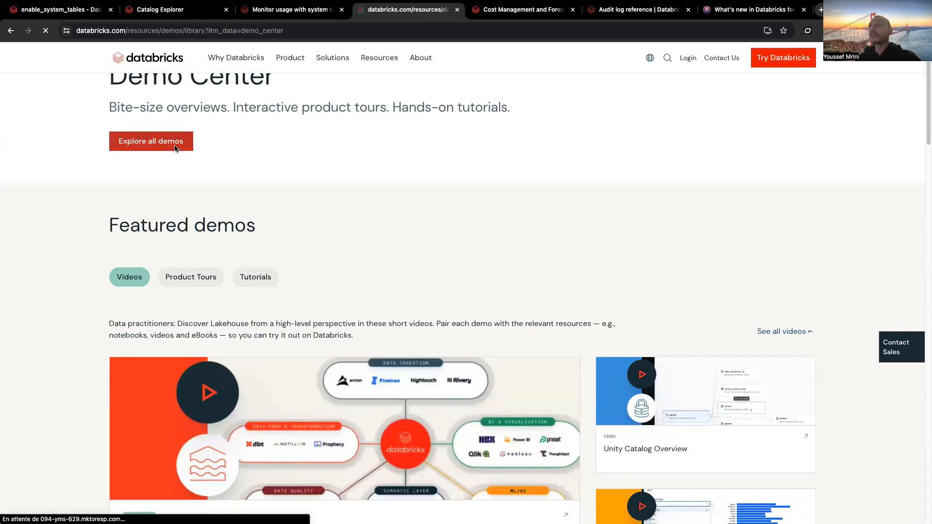
left_click(151, 141)
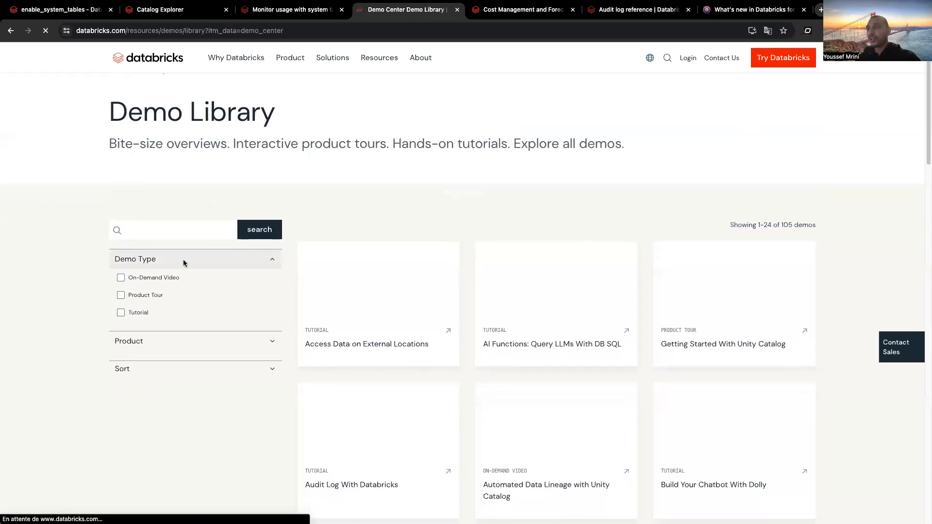
type("sys")
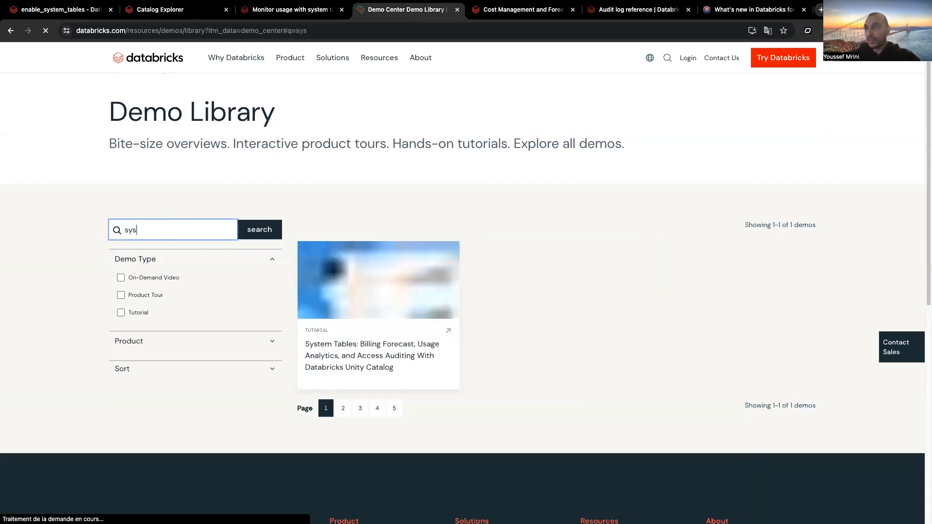
left_click(378, 280)
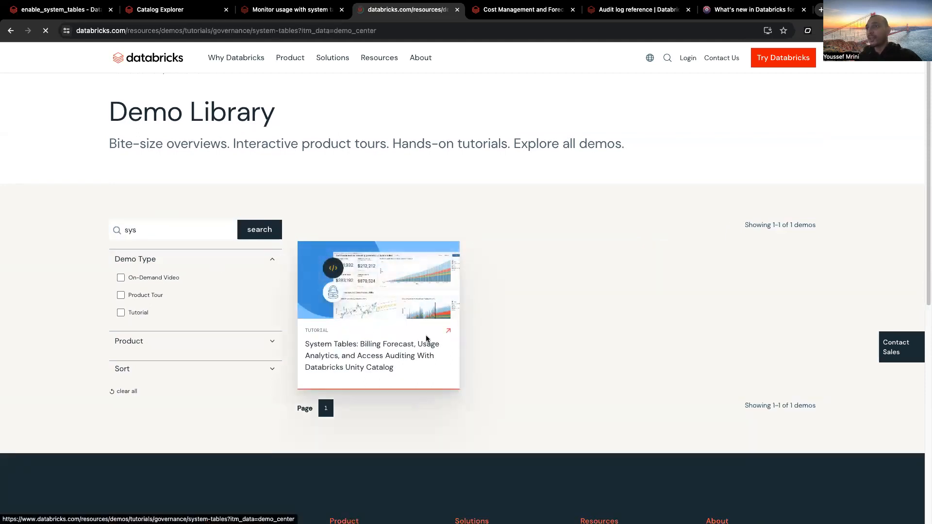
left_click(378, 279)
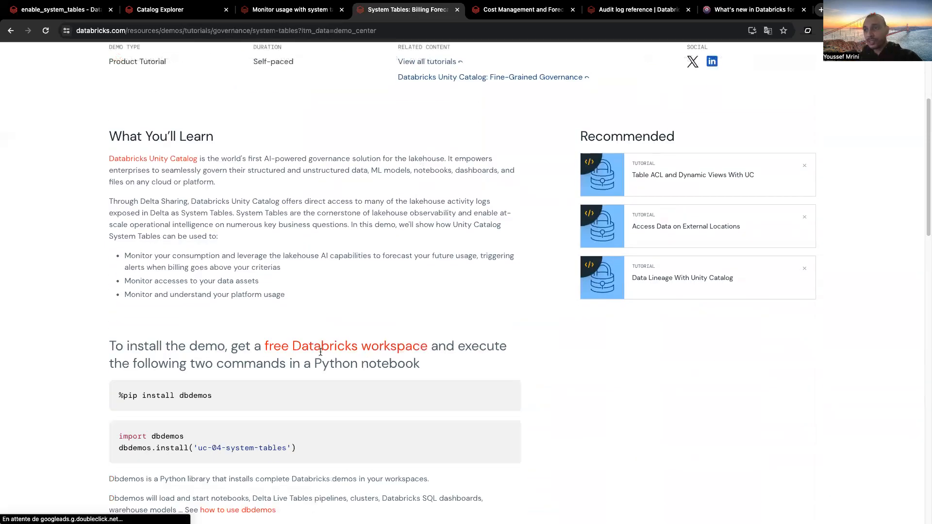
mouse_move(198, 381)
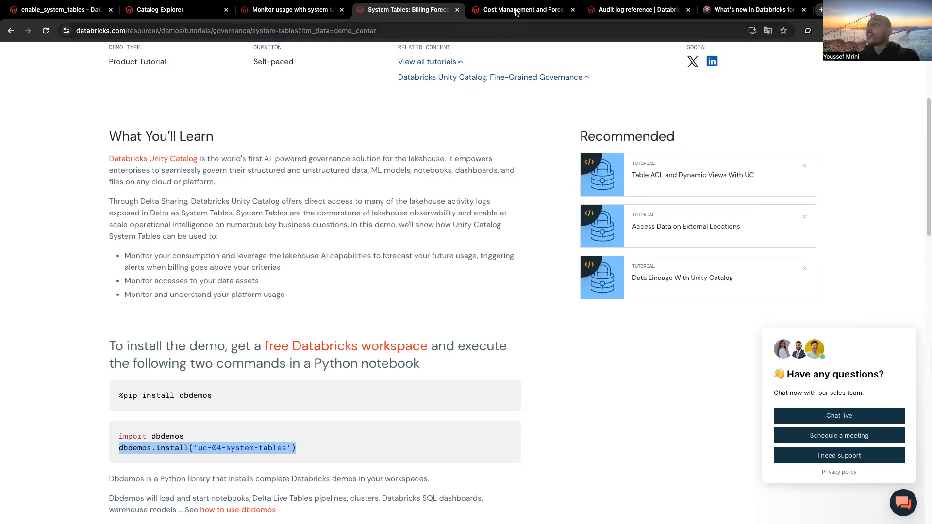
- Scroll the Cost Management dashboard to Tables/Volumes: 127 schemas, 559 tables, 44 catalogs
left_click(521, 10)
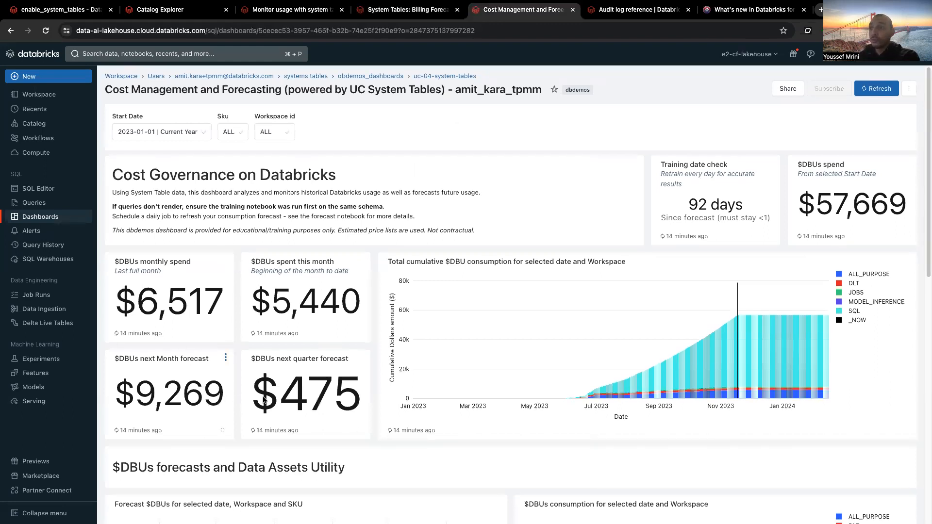
scroll("down", 3)
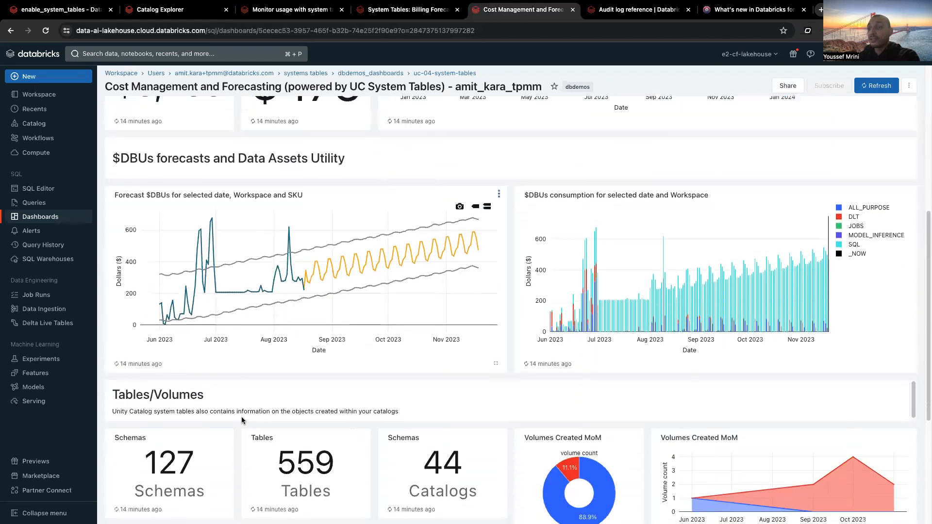
scroll("down", 3)
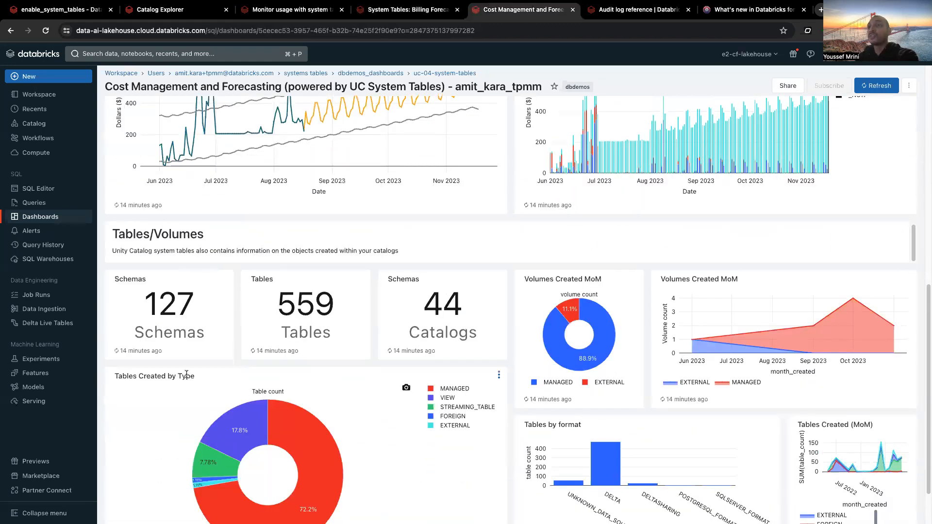
scroll("down", 3)
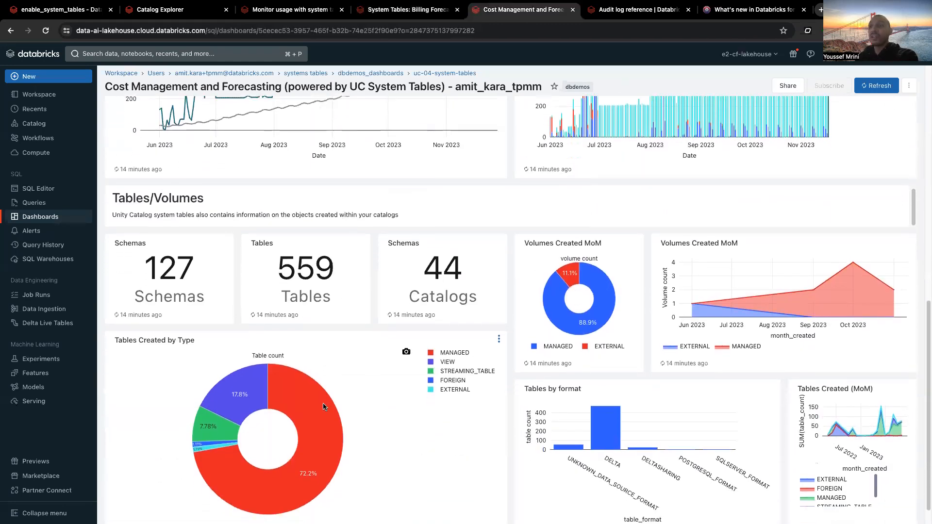
mouse_move(320, 410)
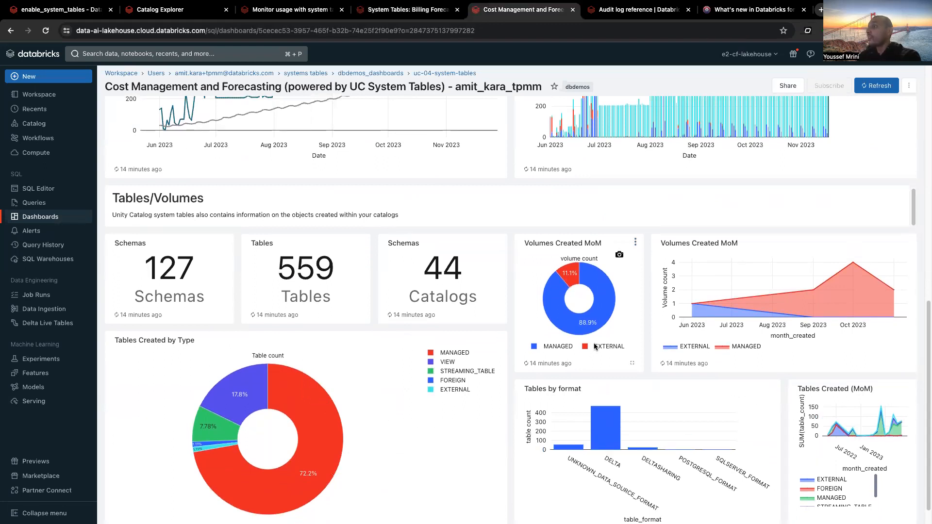
scroll("down", 3)
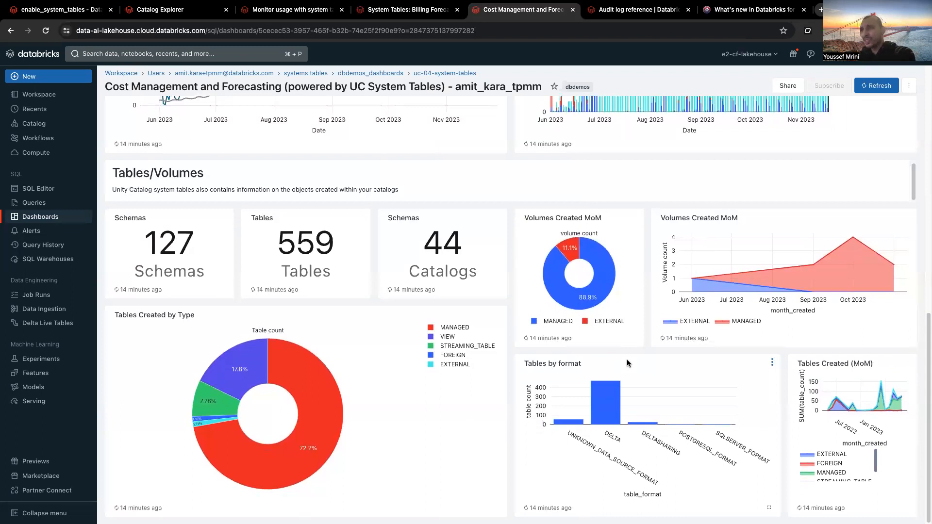
mouse_move(629, 365)
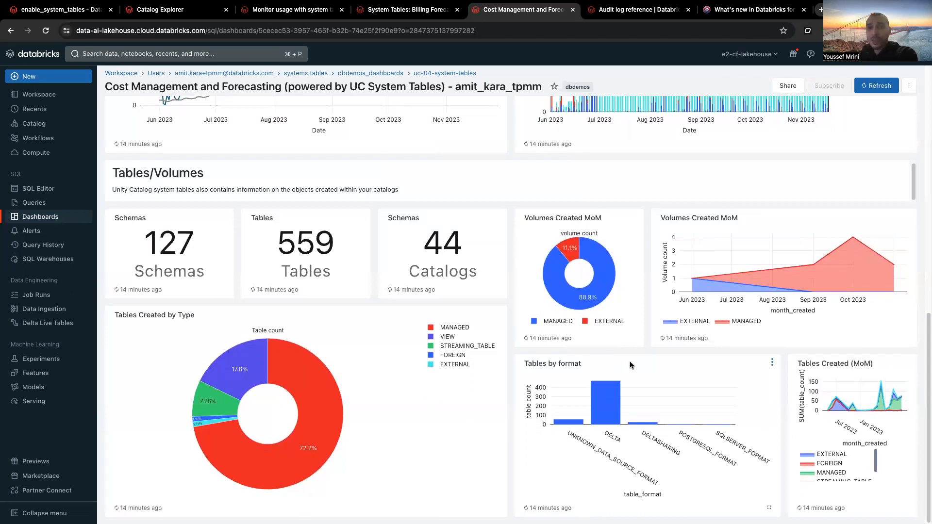
mouse_move(628, 321)
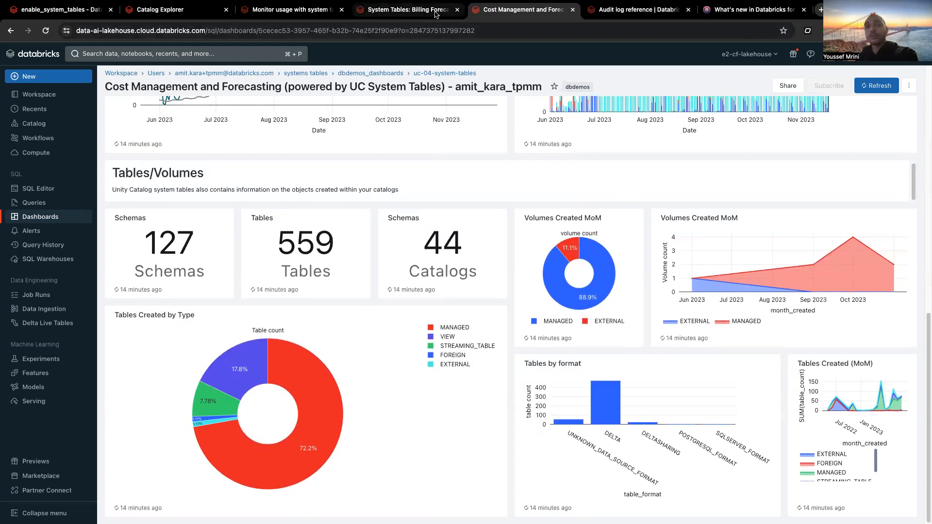
mouse_move(406, 10)
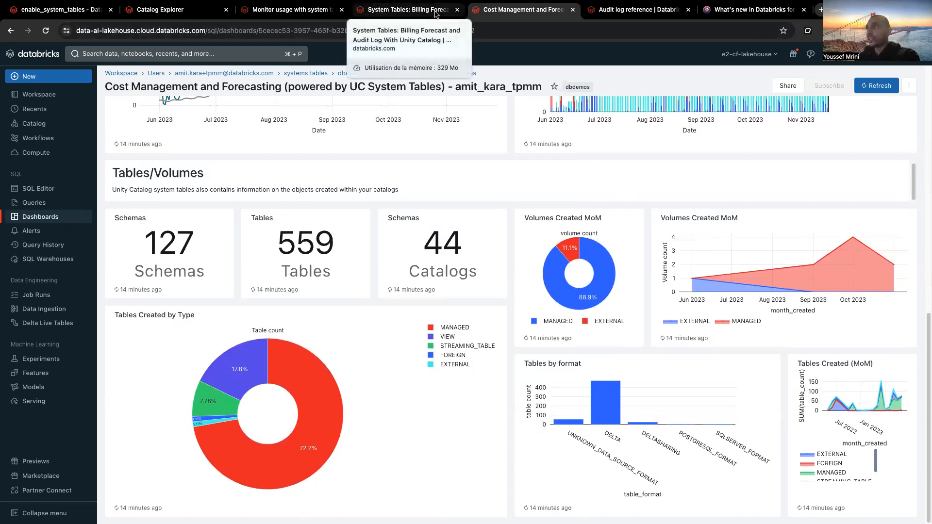
- Open the demo notebooks and scroll enable_system_tables' output showing schemas already enabled
left_click(407, 10)
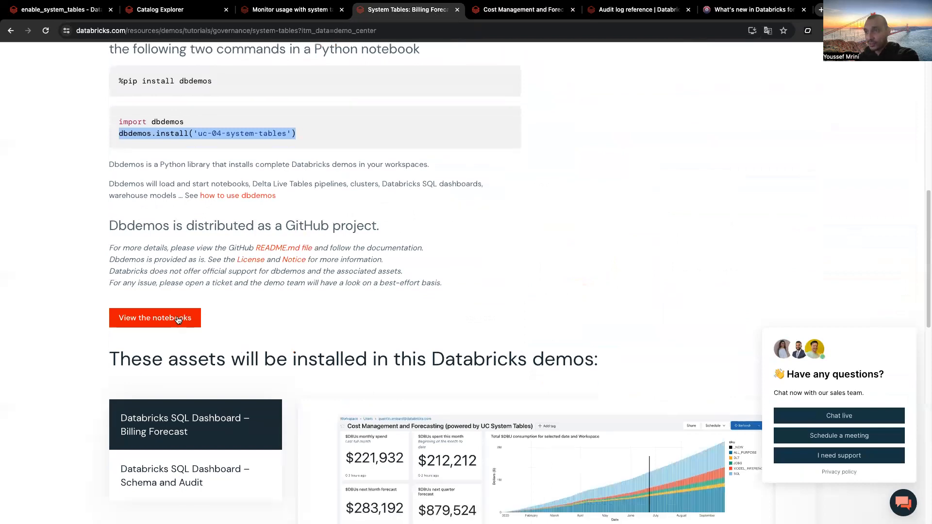
left_click(155, 318)
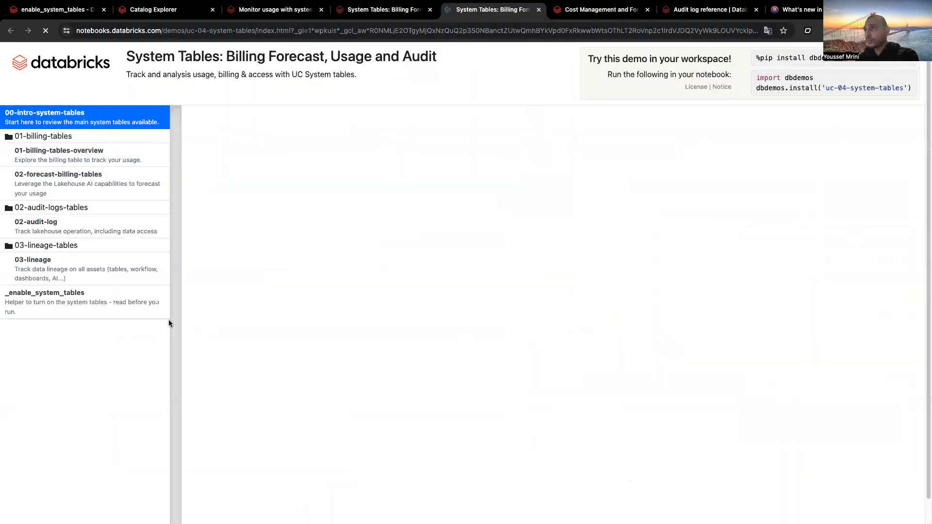
left_click(45, 302)
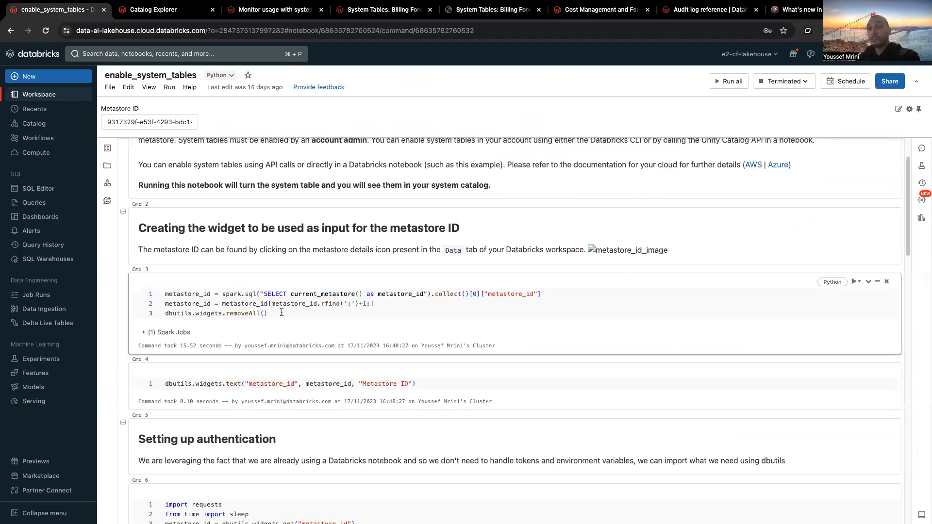
scroll("down", 3)
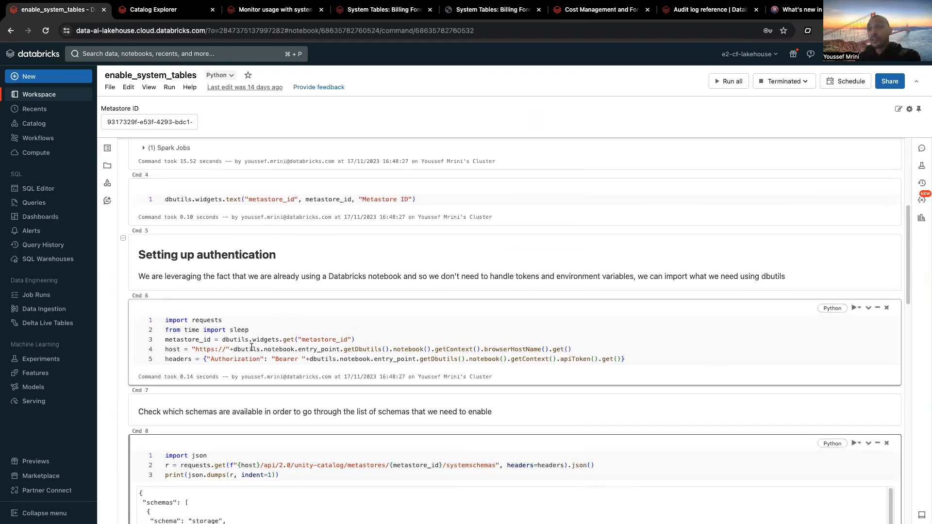
scroll("down", 3)
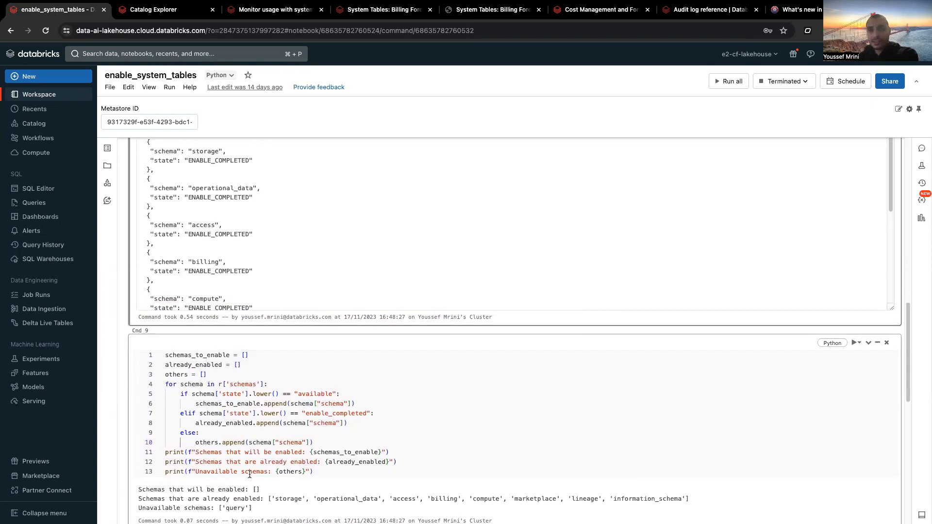
mouse_move(254, 479)
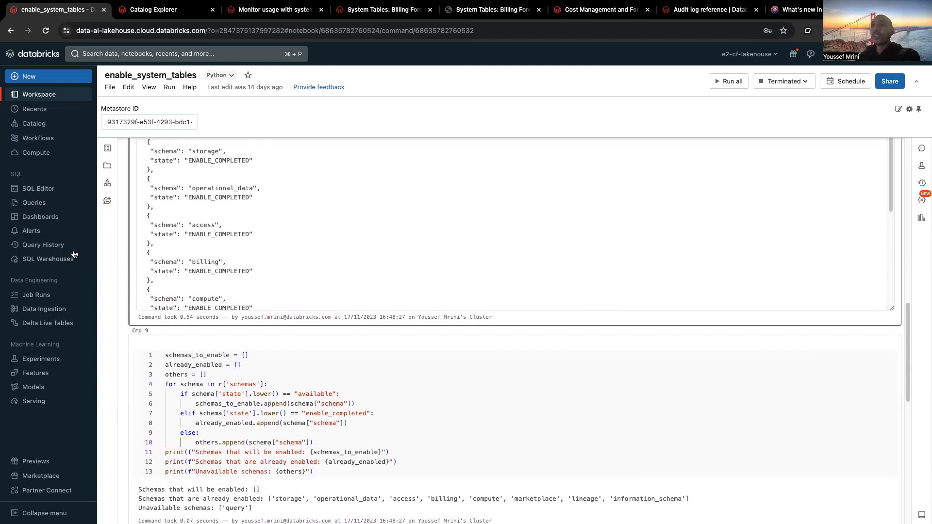
- Expand the access, billing, compute, storage and lineage schemas in the system catalog tree
left_click(151, 10)
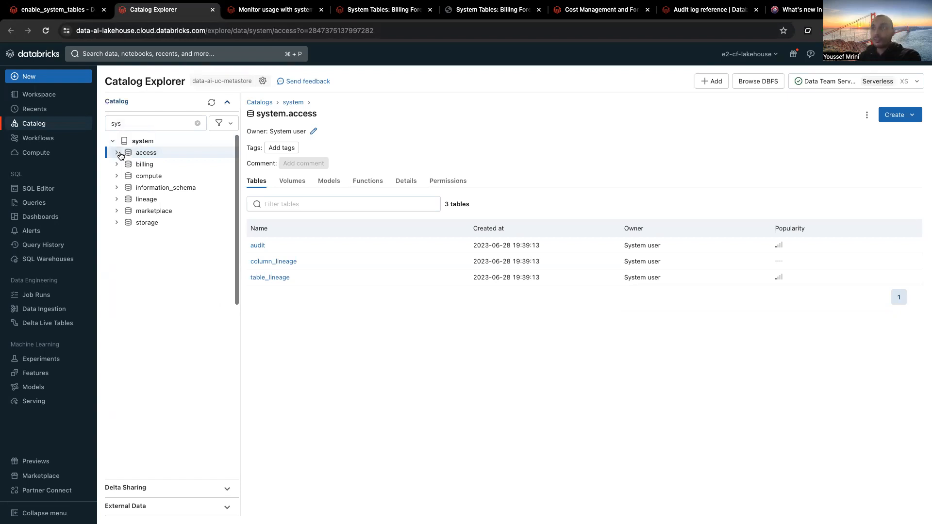
left_click(117, 152)
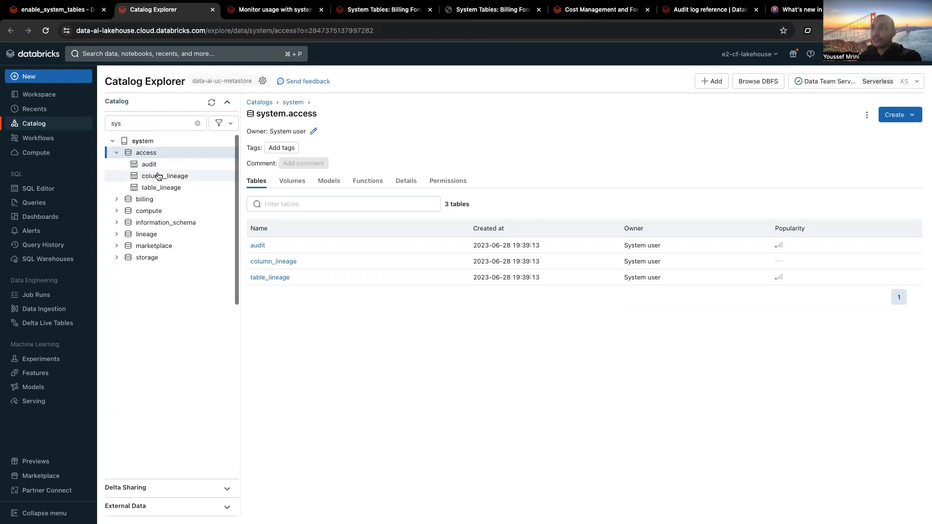
mouse_move(174, 198)
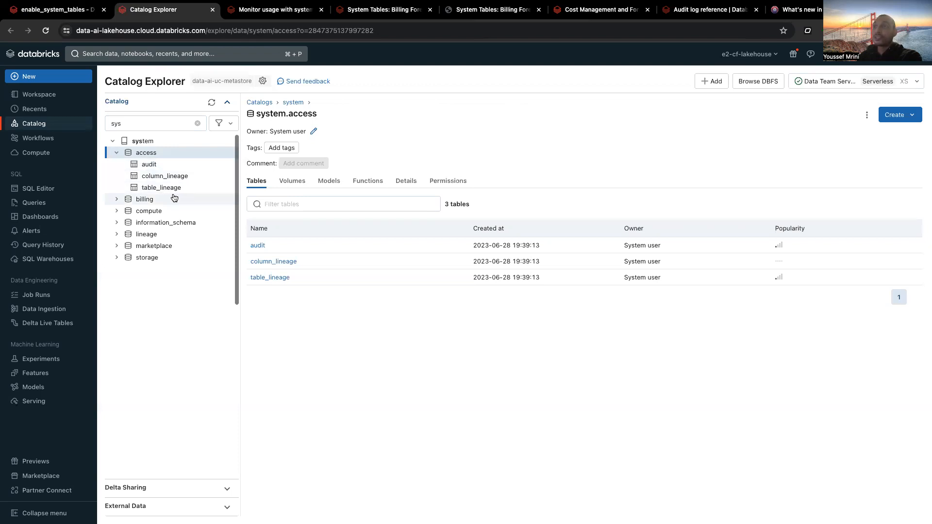
left_click(145, 199)
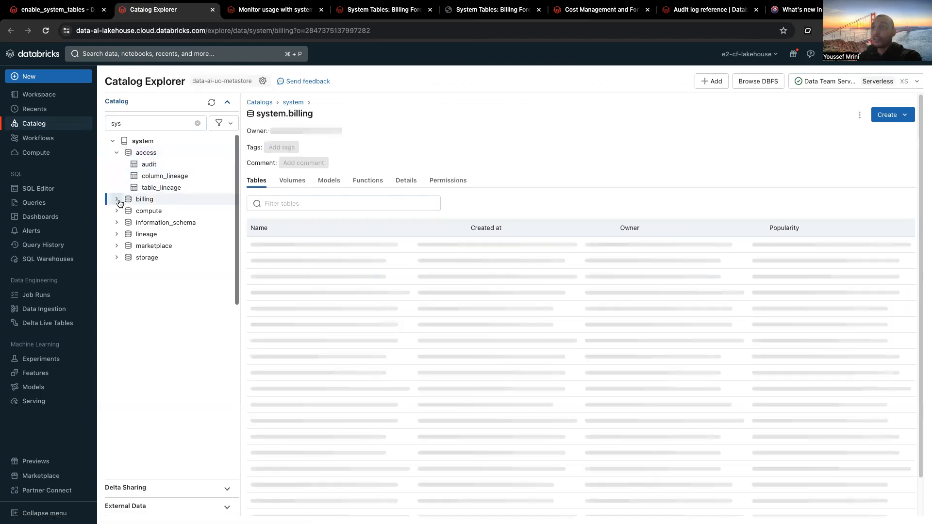
left_click(148, 211)
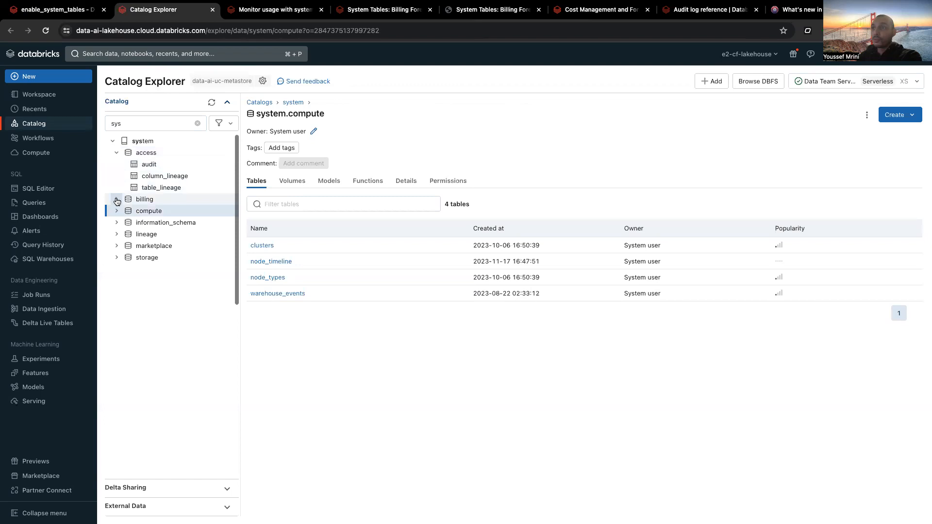
left_click(117, 199)
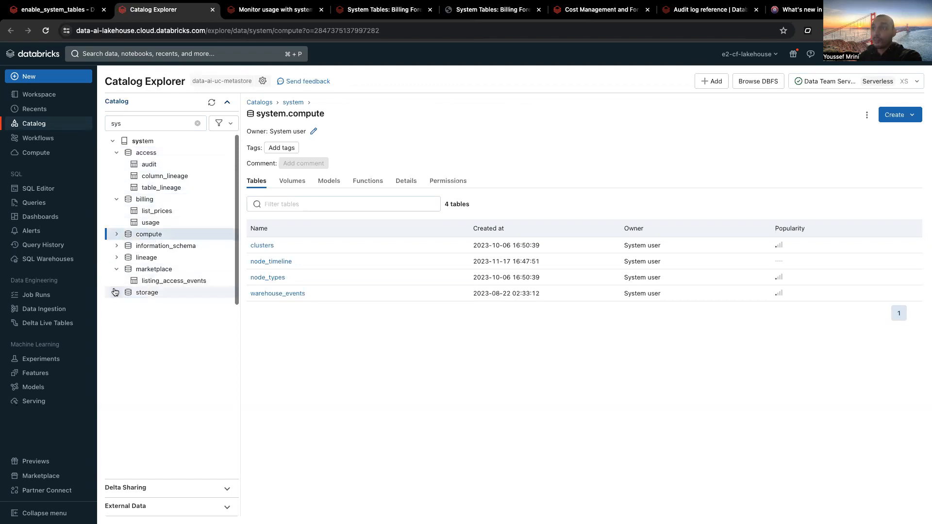
left_click(116, 258)
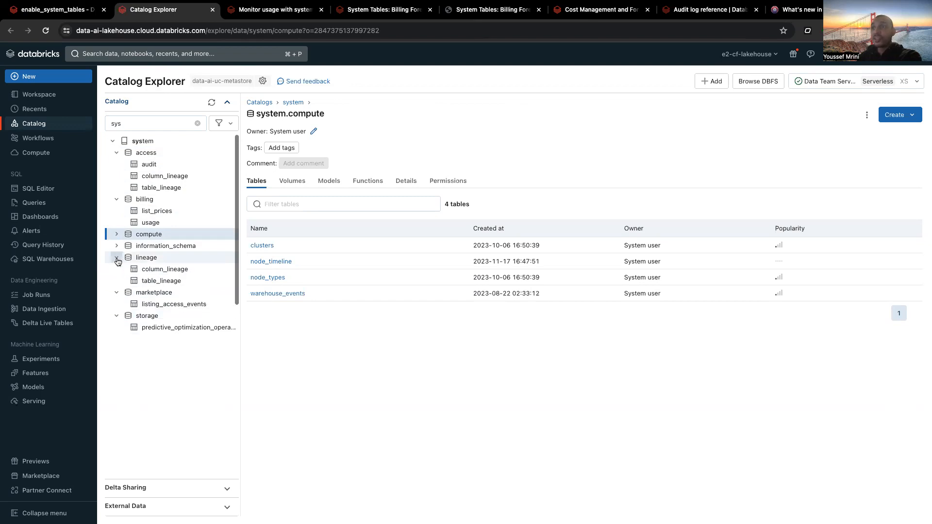
left_click(113, 141)
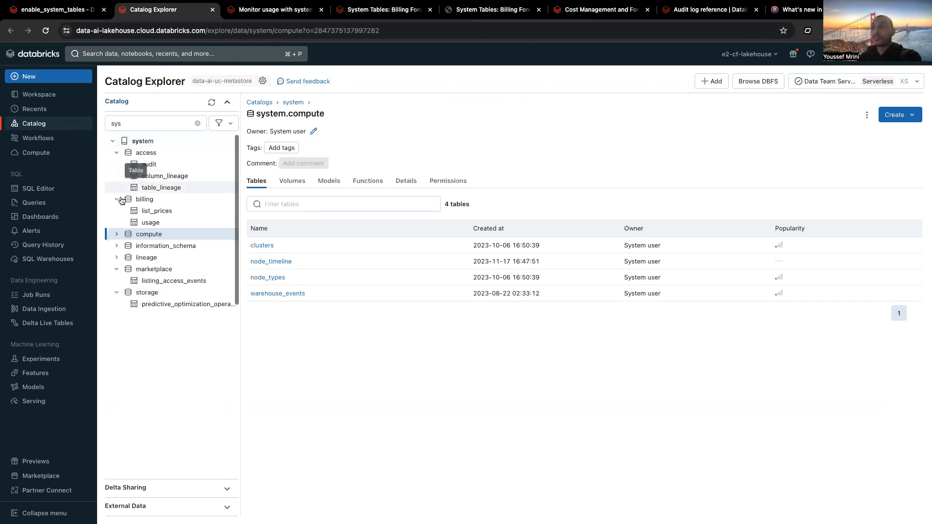
left_click(273, 9)
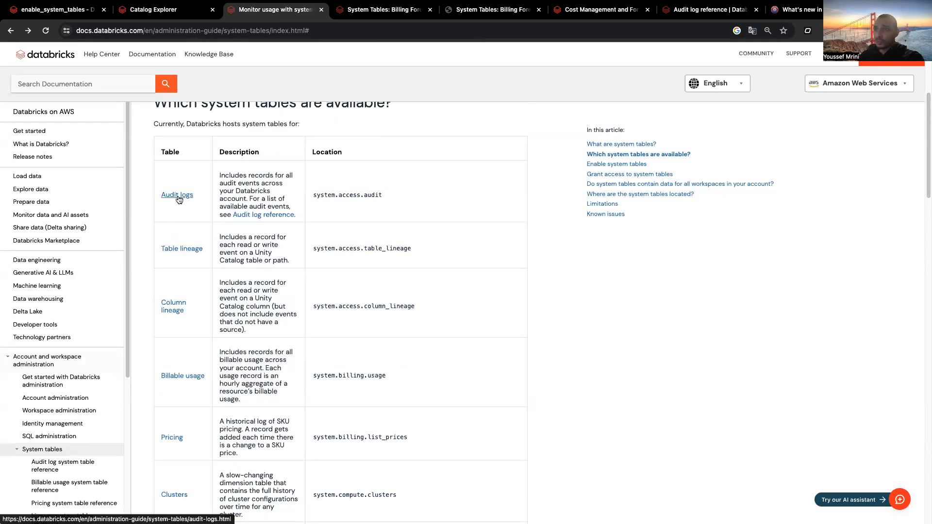
- Open the pricing table reference, checking system.billing.usage columns in Catalog Explorer along the way
left_click(171, 436)
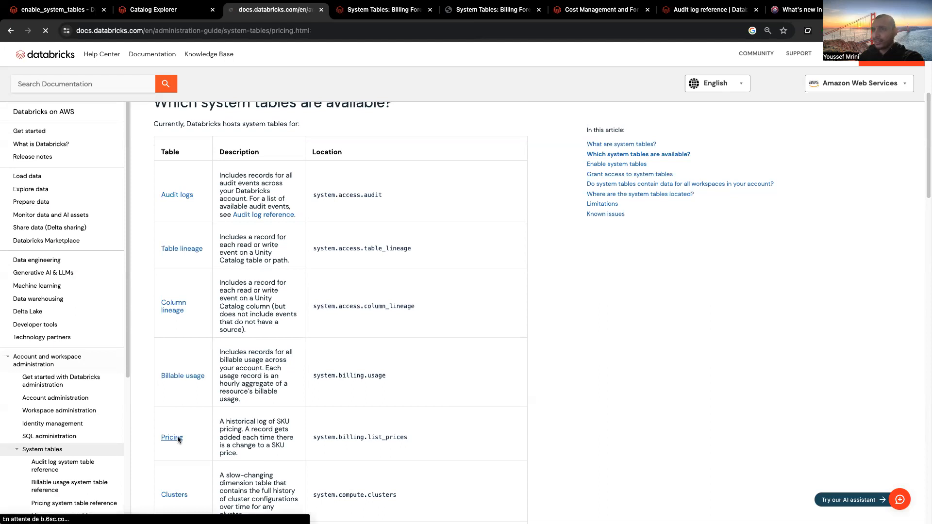
left_click(172, 437)
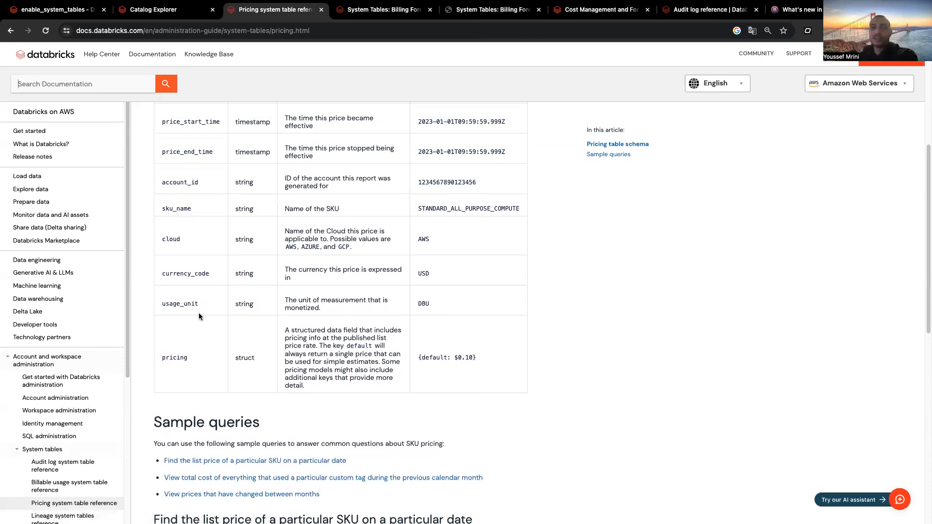
left_click(153, 10)
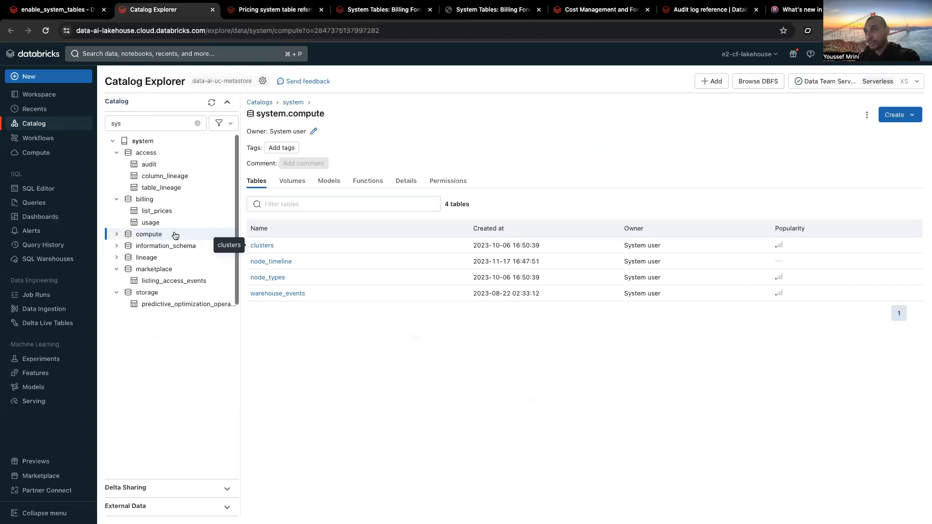
left_click(150, 222)
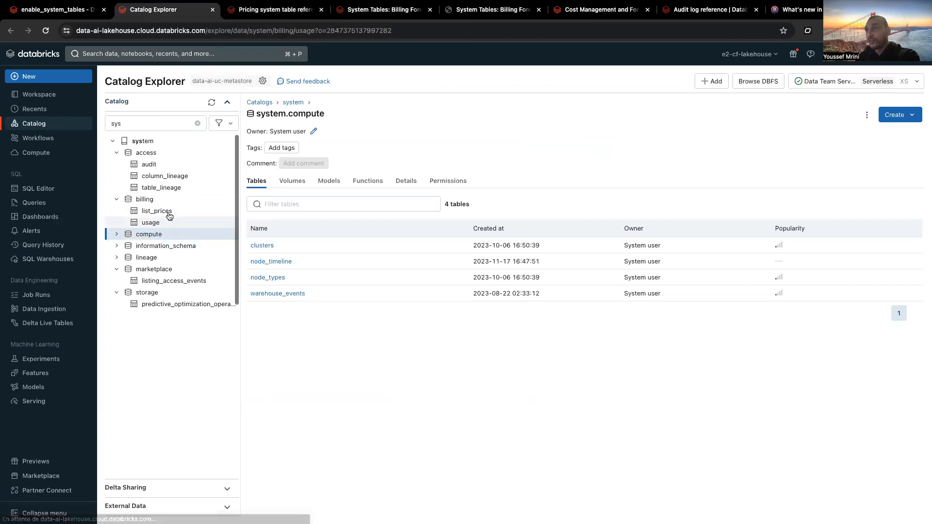
left_click(151, 222)
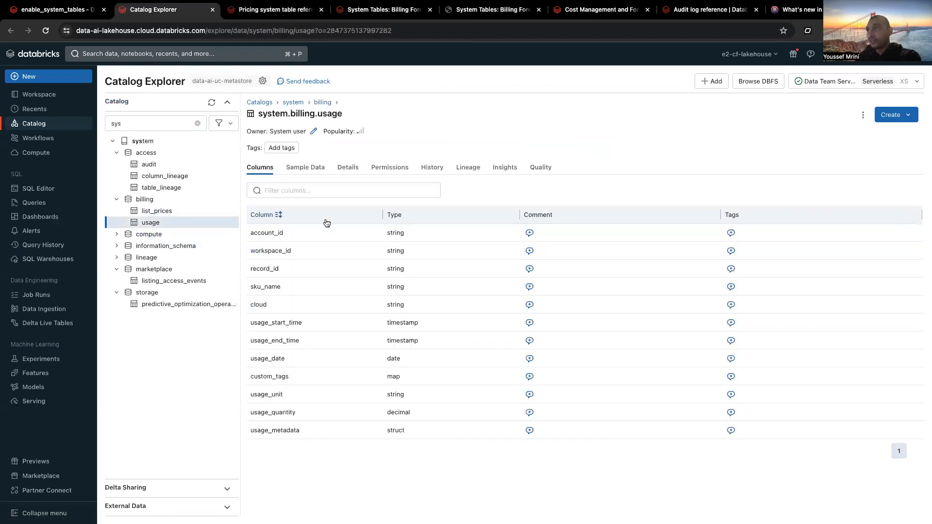
left_click(273, 9)
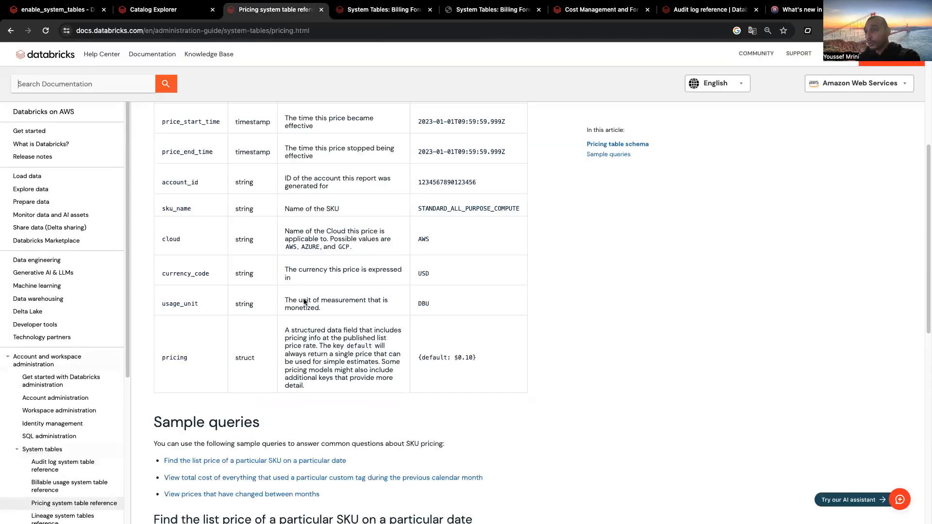
- Read the pricing page, open the Audit logs reference, then view system.billing.usage columns
scroll("down", 3)
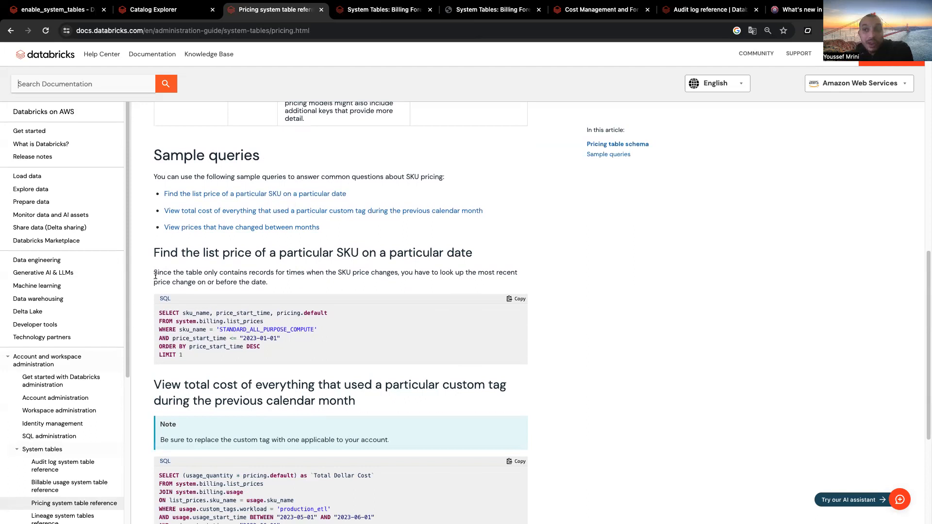
mouse_move(188, 266)
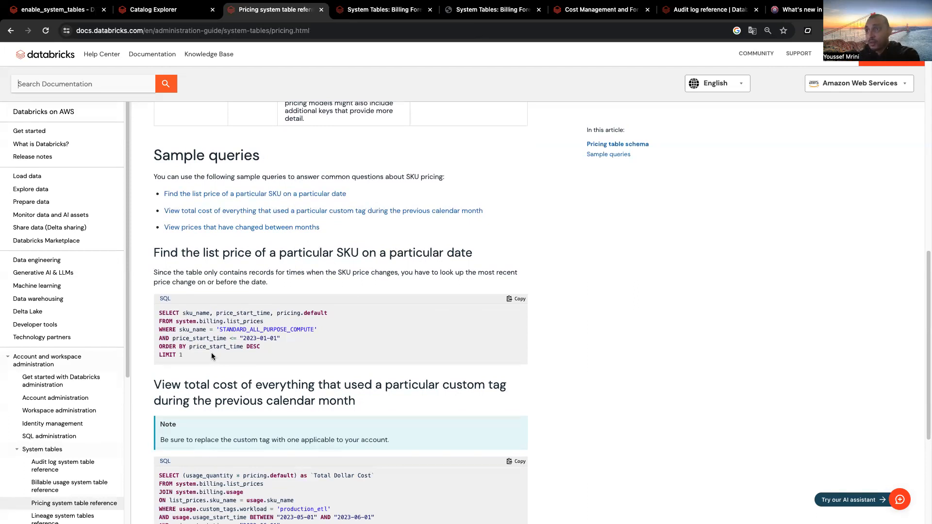
mouse_move(271, 368)
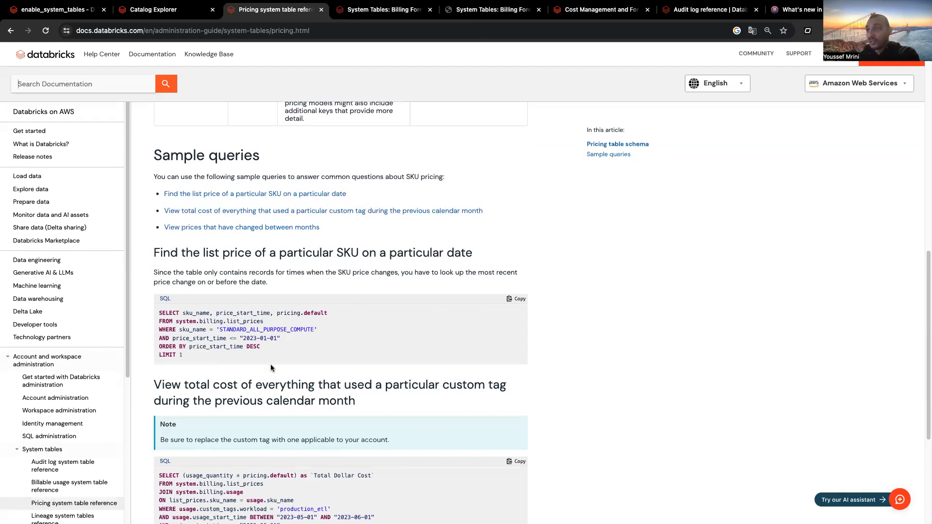
scroll("down", 3)
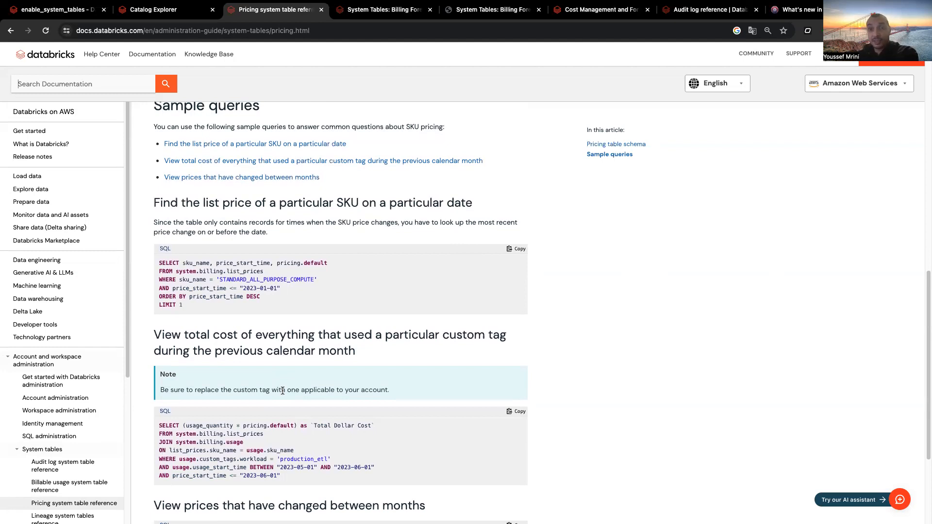
scroll("down", 3)
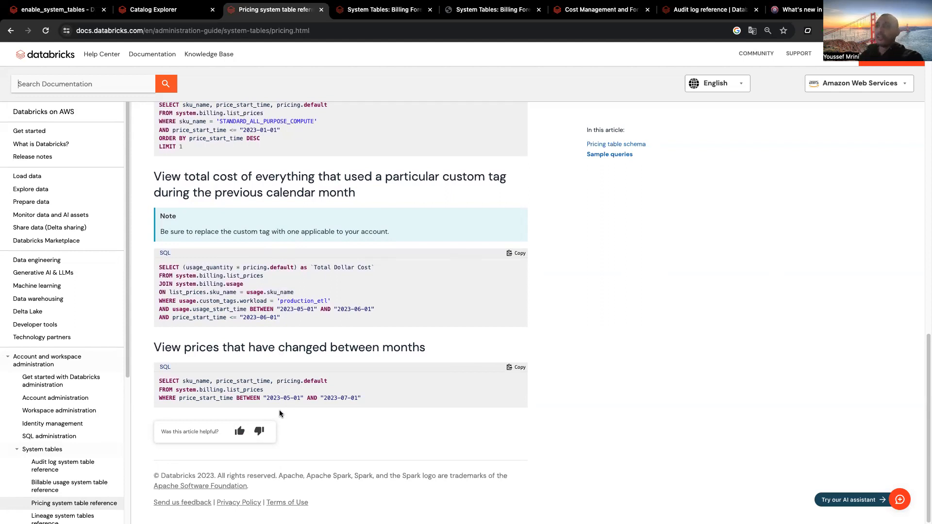
left_click(10, 30)
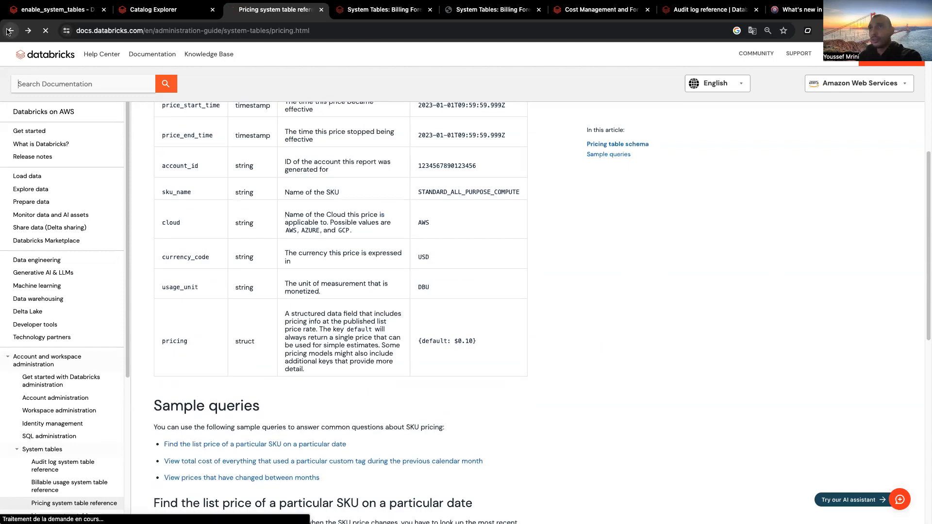
left_click(10, 30)
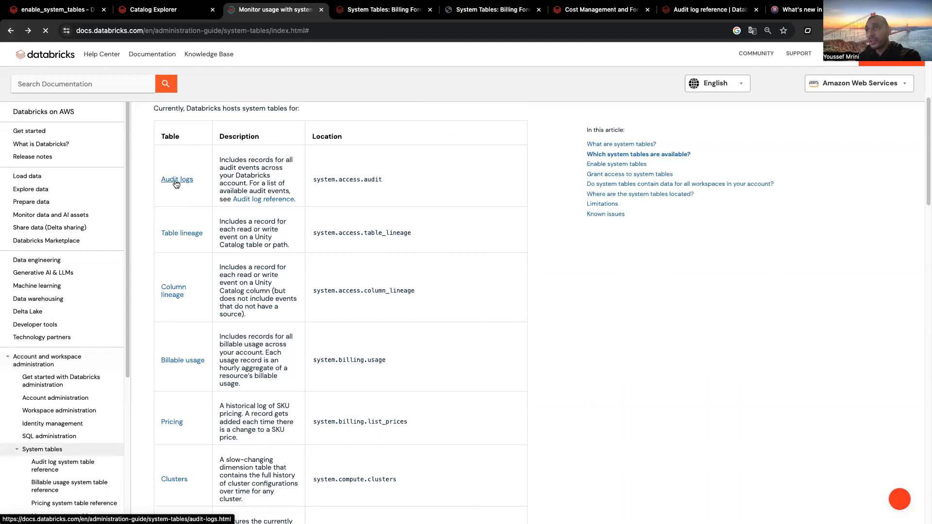
left_click(177, 179)
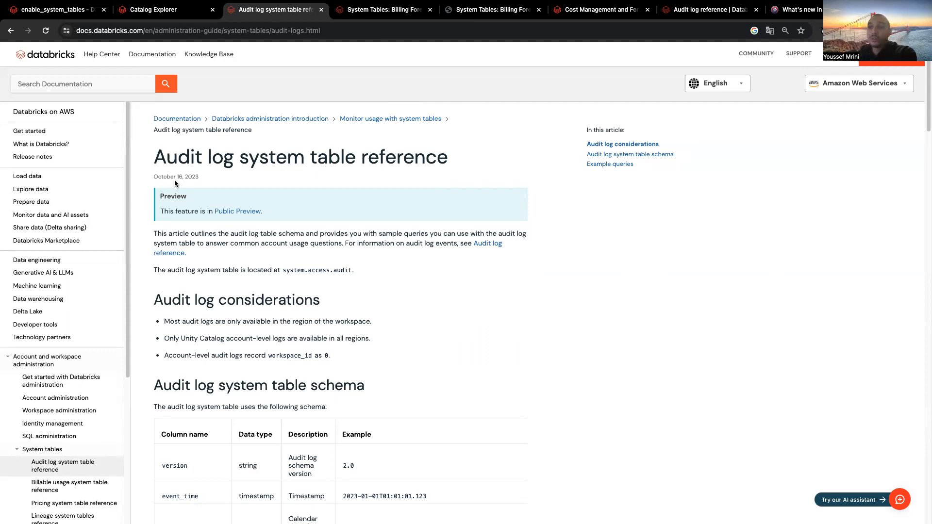
left_click(149, 10)
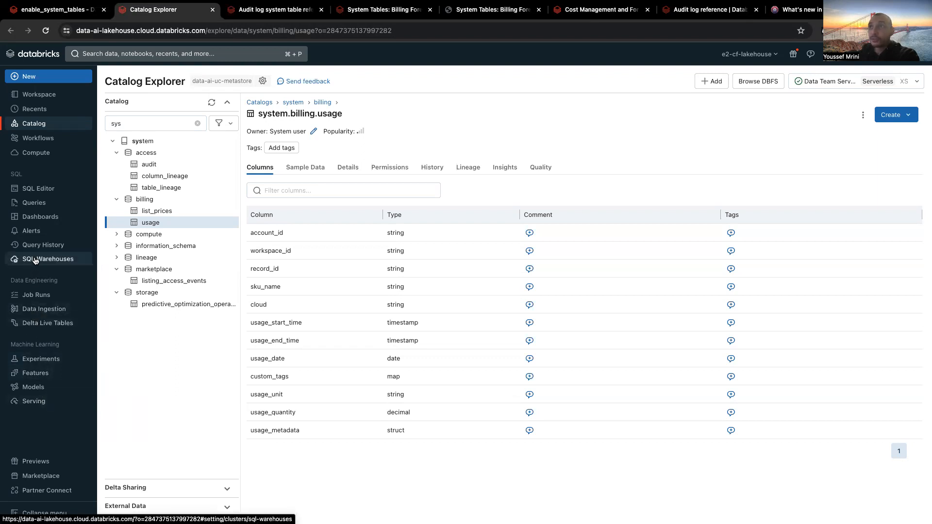
- Create a serverless X-Large SQL warehouse named 'Query' with default settings
left_click(48, 259)
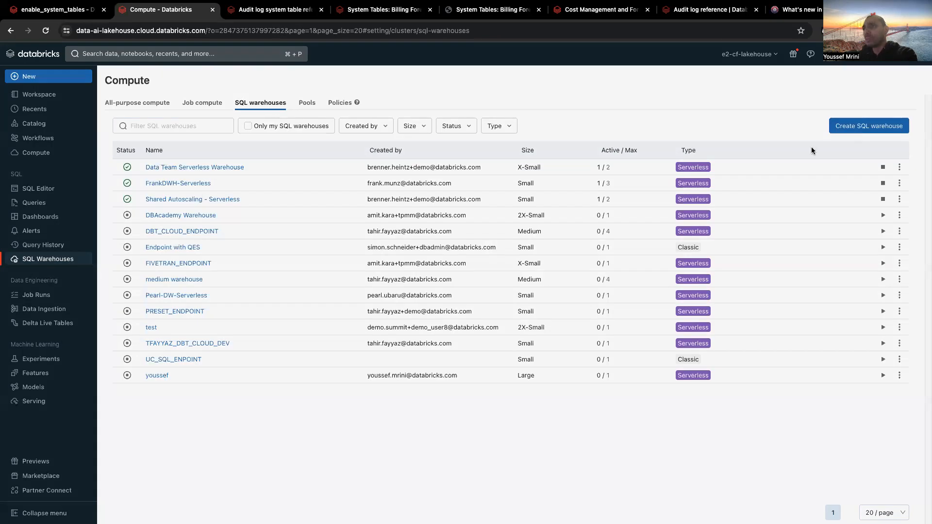
left_click(868, 125)
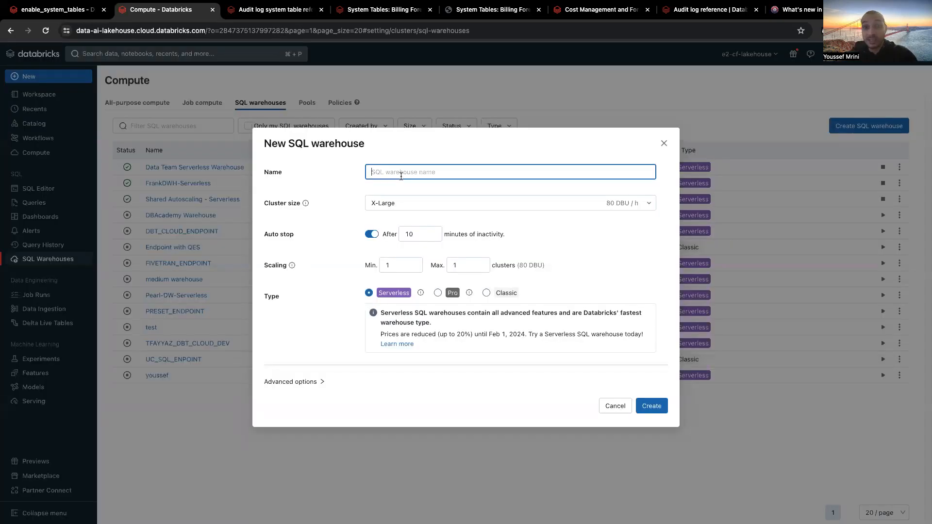
type("Comp")
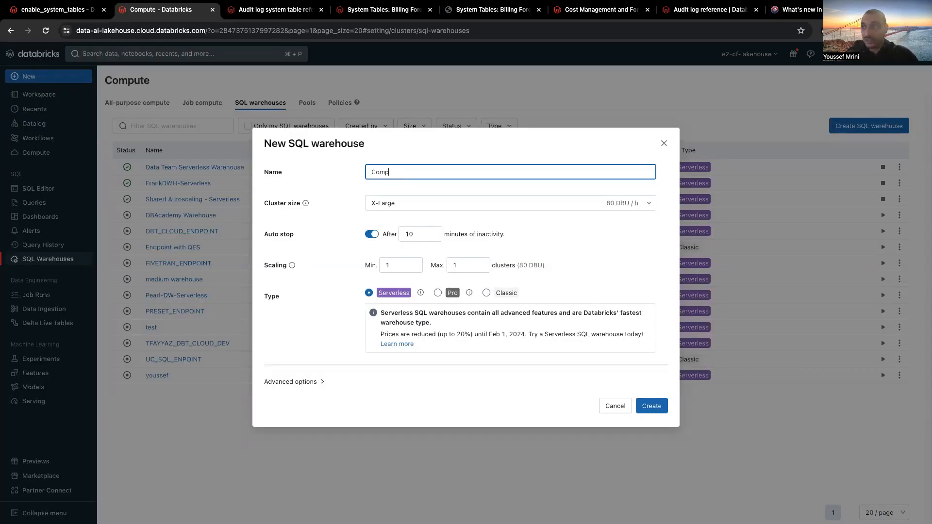
type("Query")
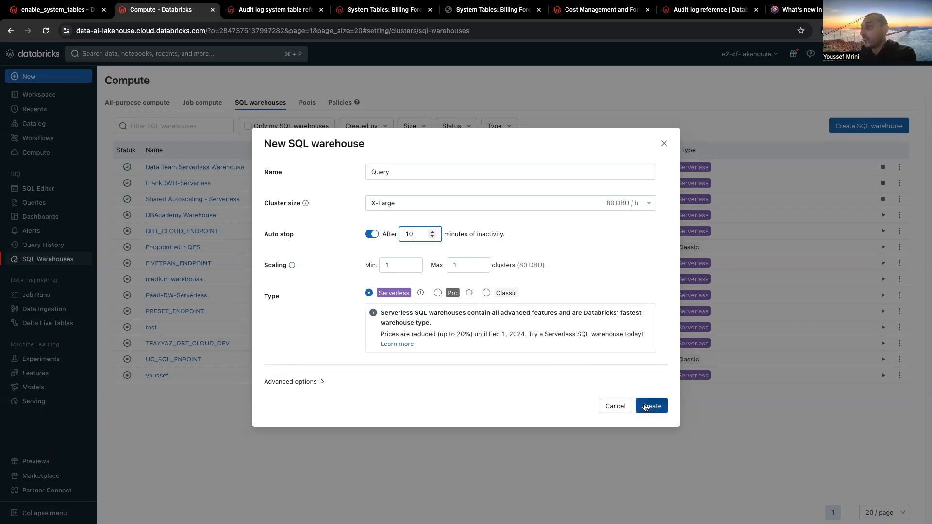
left_click(651, 405)
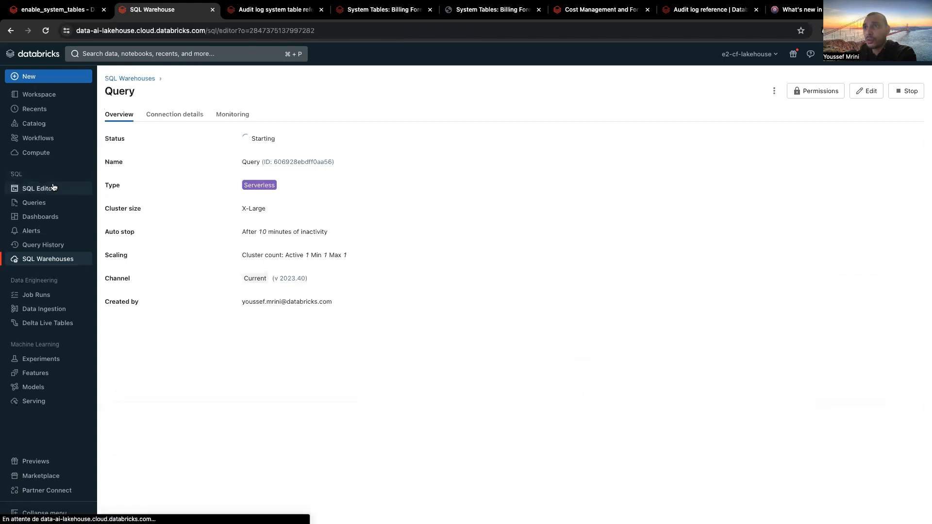
- Start a new SQL query on the Query warehouse, with the catalog browser filtered to 'sys'
left_click(38, 188)
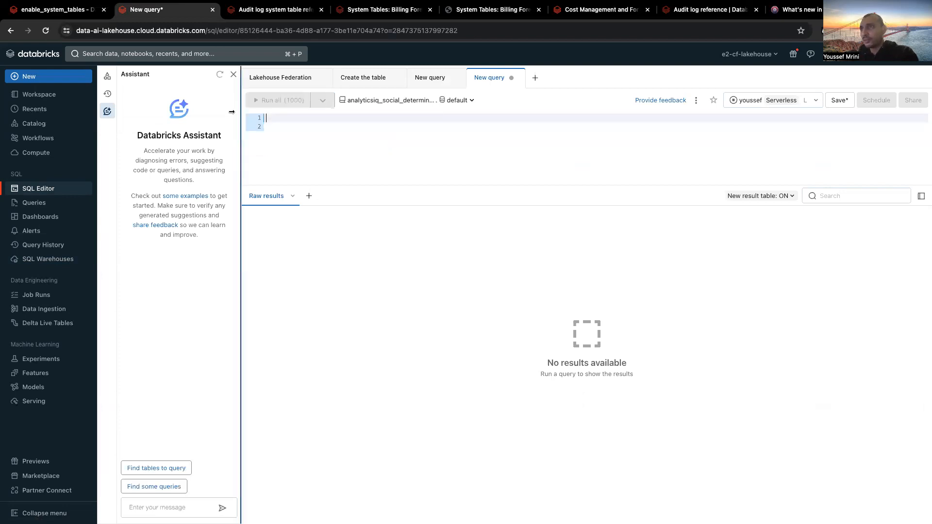
left_click(107, 76)
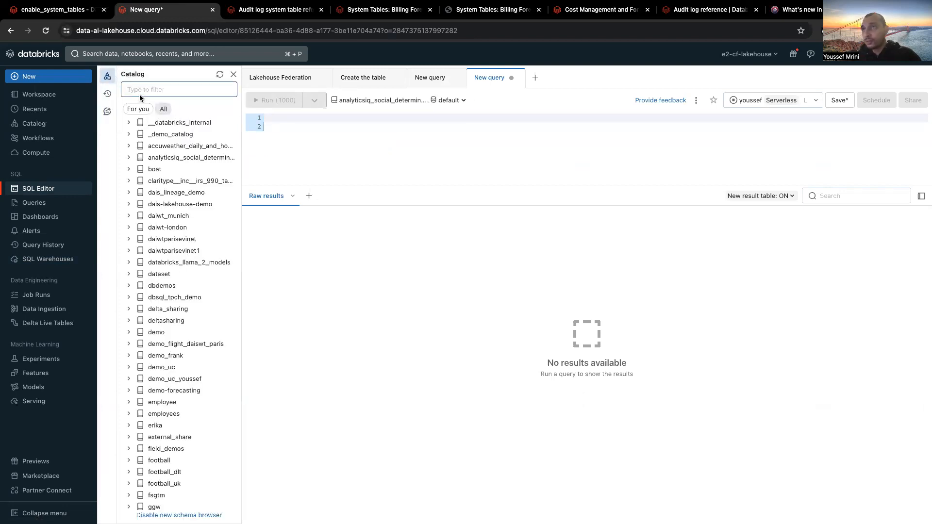
type("sys")
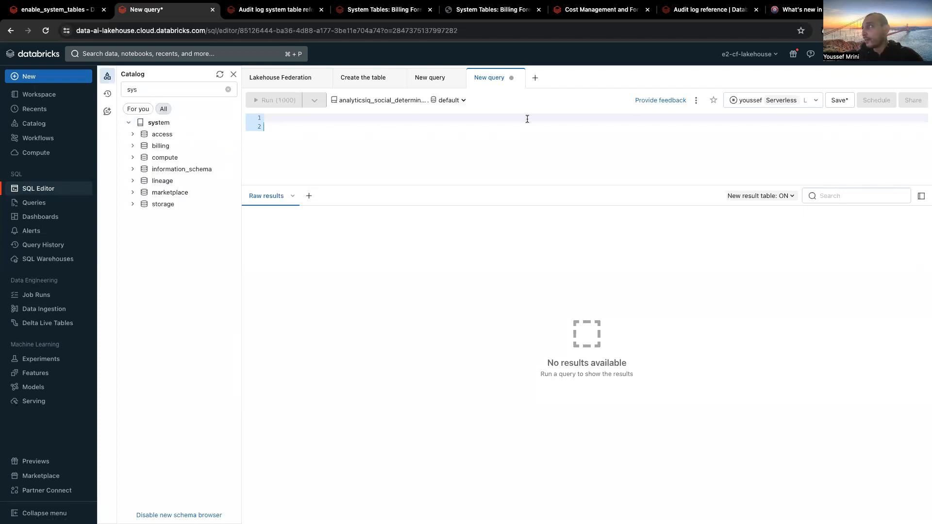
left_click(772, 100)
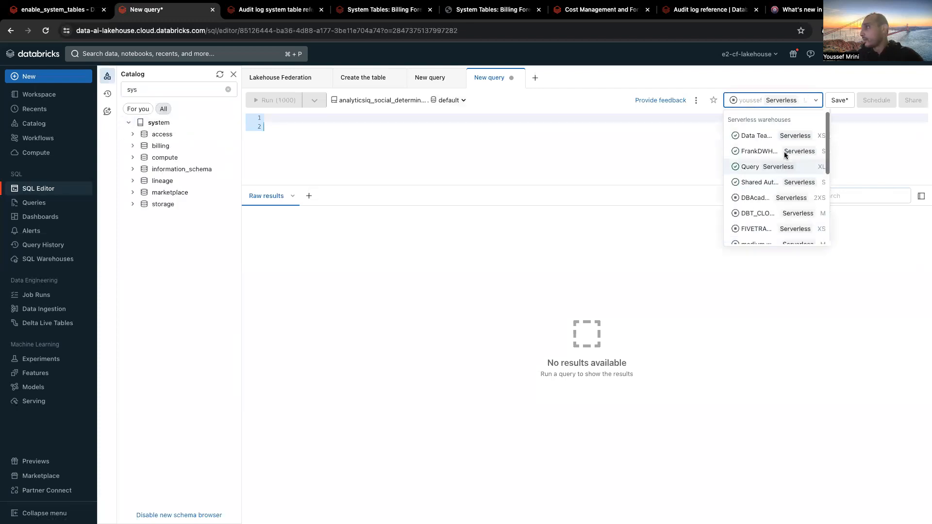
left_click(750, 166)
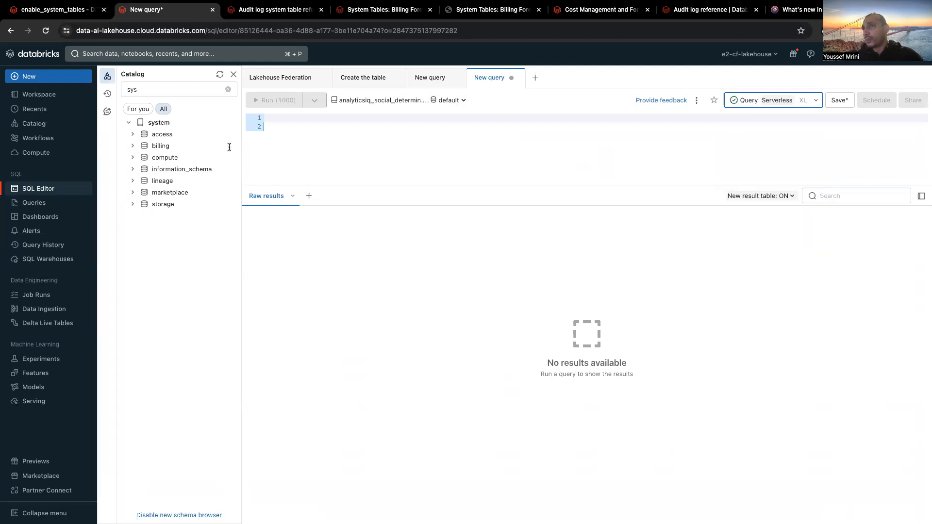
- Expand the billing schema and type 'select * from' in the editor
left_click(159, 146)
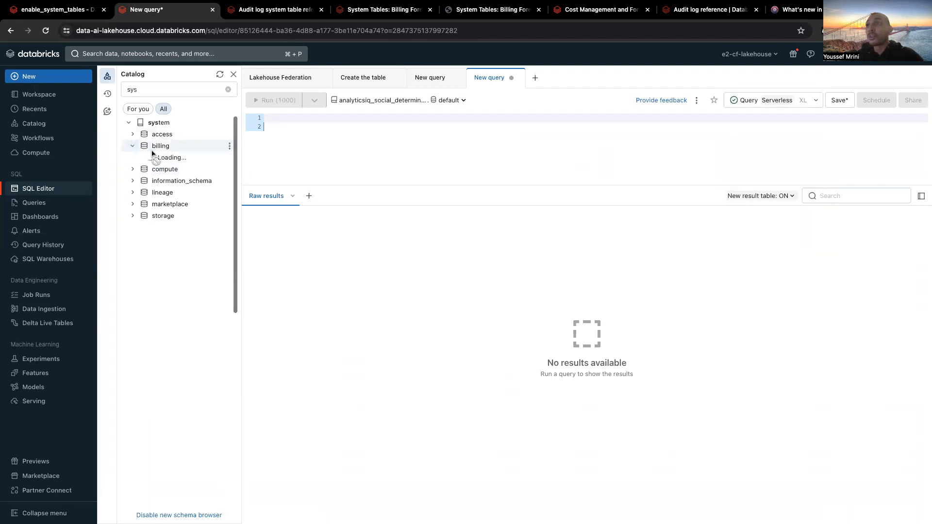
left_click(159, 145)
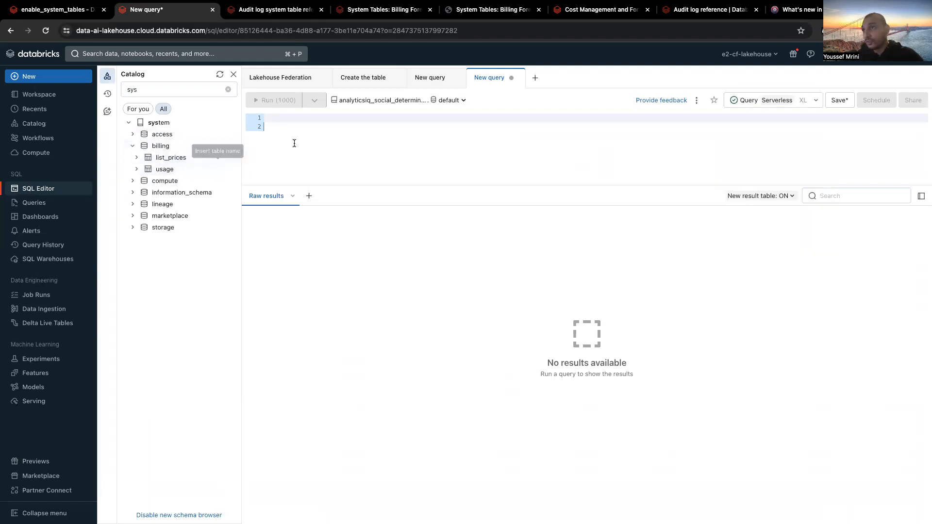
type("select")
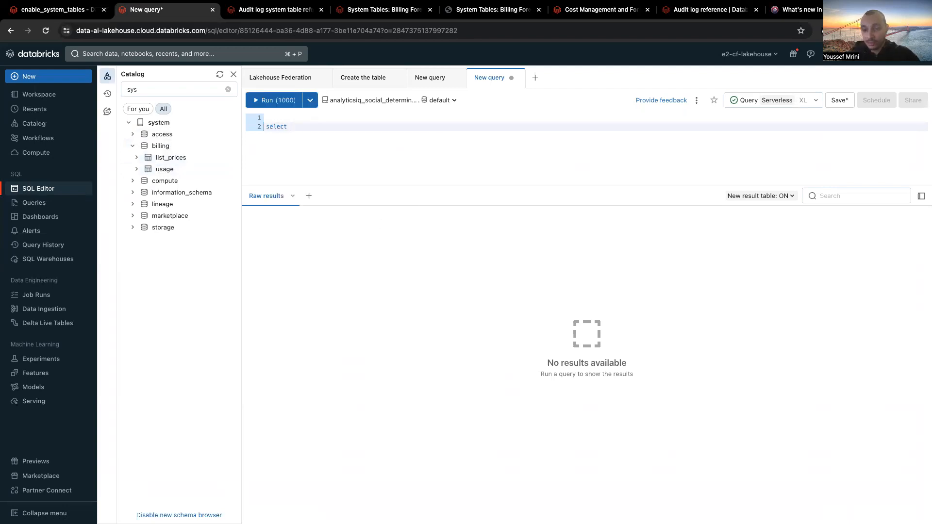
type("* from system.billing.usage")
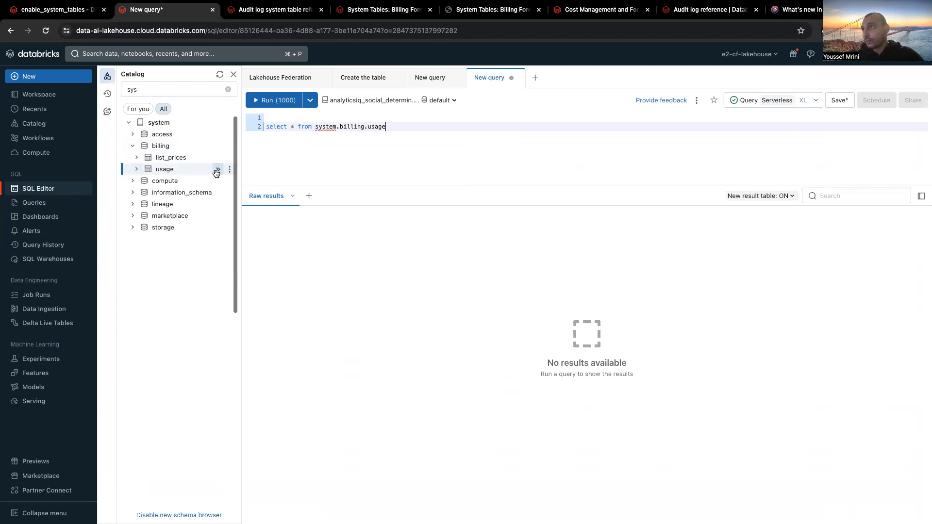
- Insert system.billing.usage, then scroll across the 1,000 result rows' columns
left_click(274, 100)
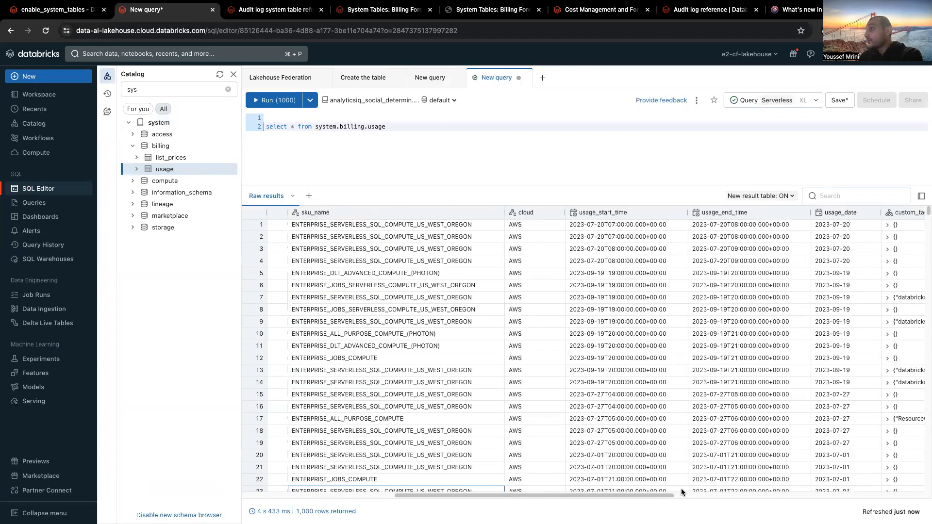
scroll("right", 3)
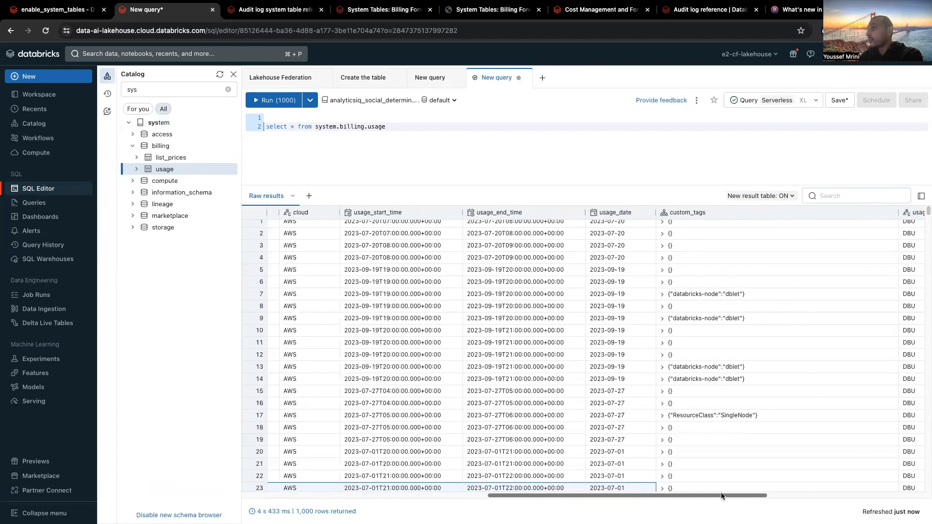
scroll("right", 3)
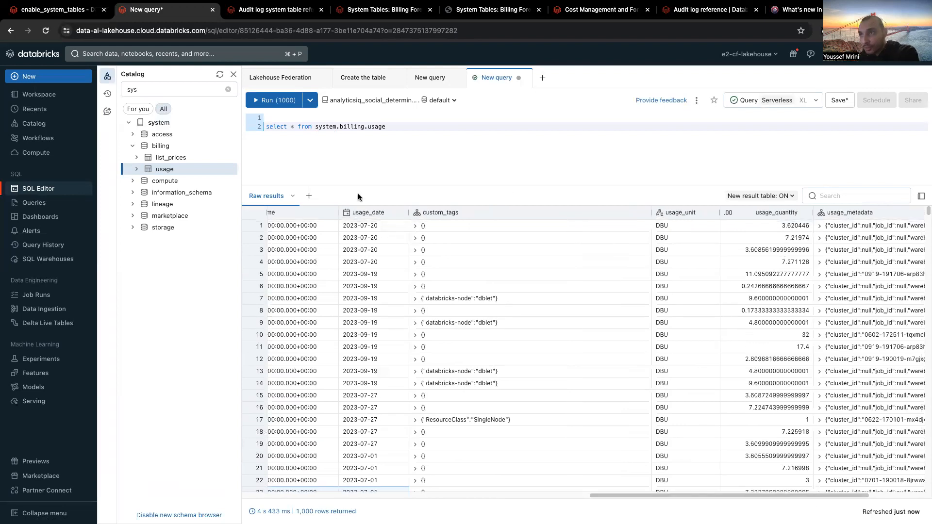
double_click(363, 126)
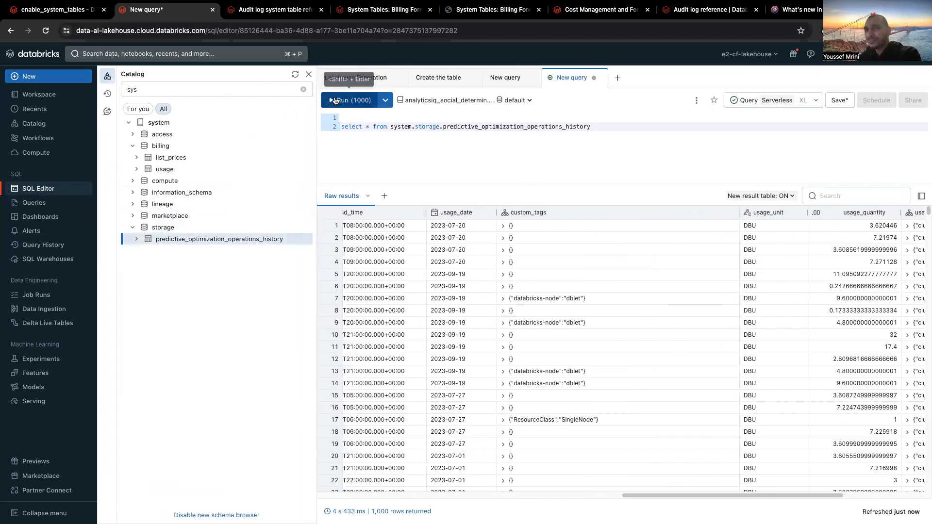
- Run the predictive_optimization_operations_history query and scroll across its four operation results
left_click(350, 100)
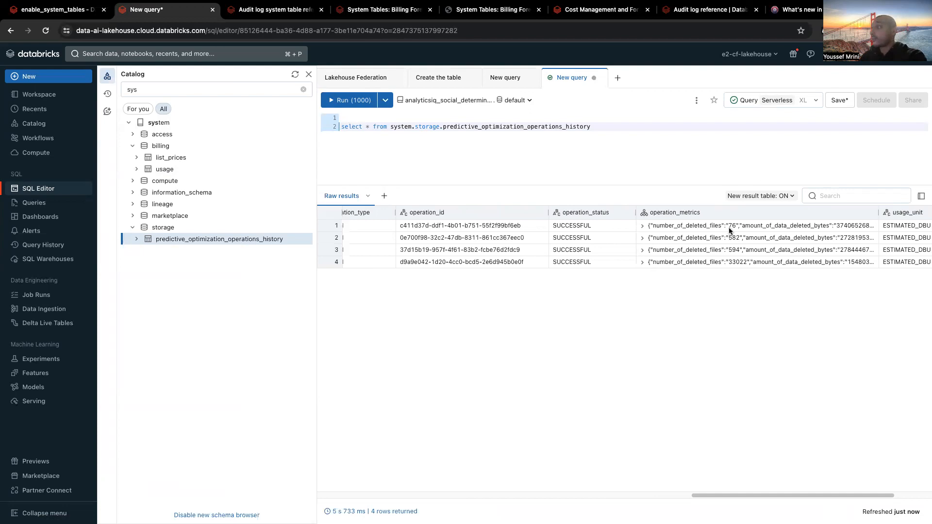
scroll("right", 3)
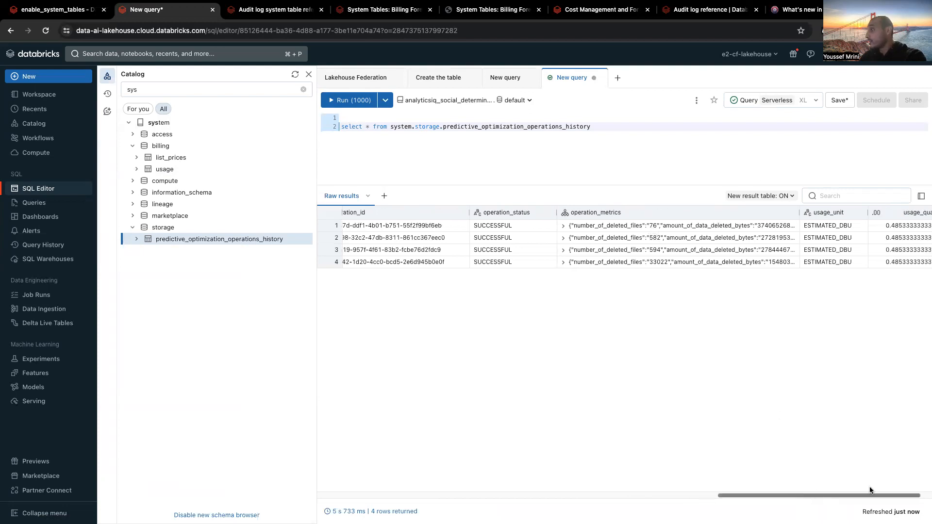